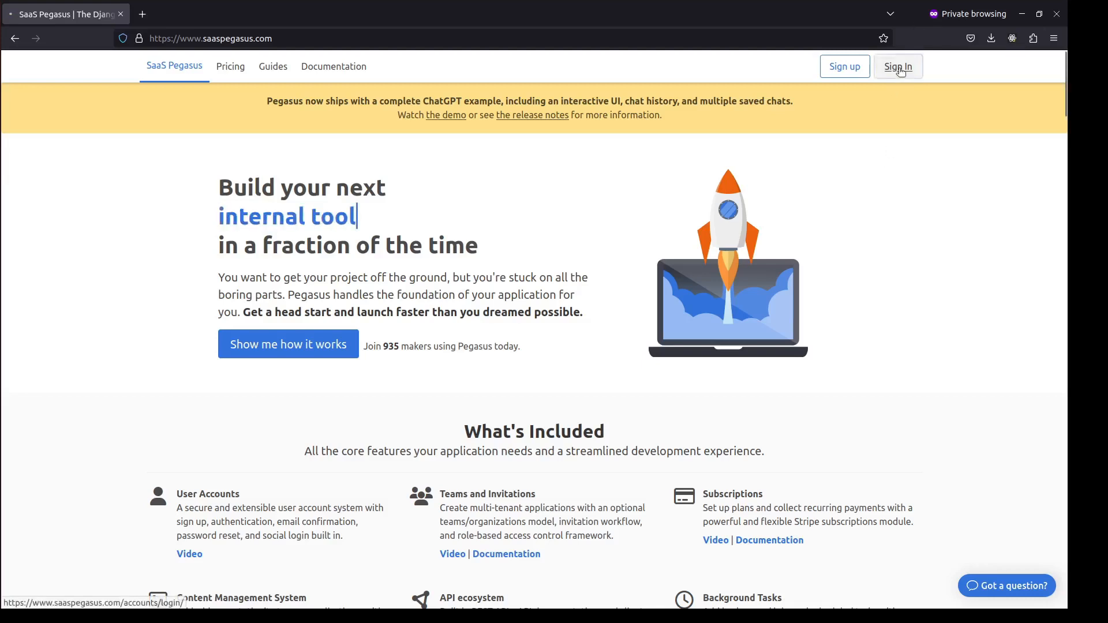
- Log in to SaaS Pegasus with the saved credentials to reach My Projects
left_click(898, 66)
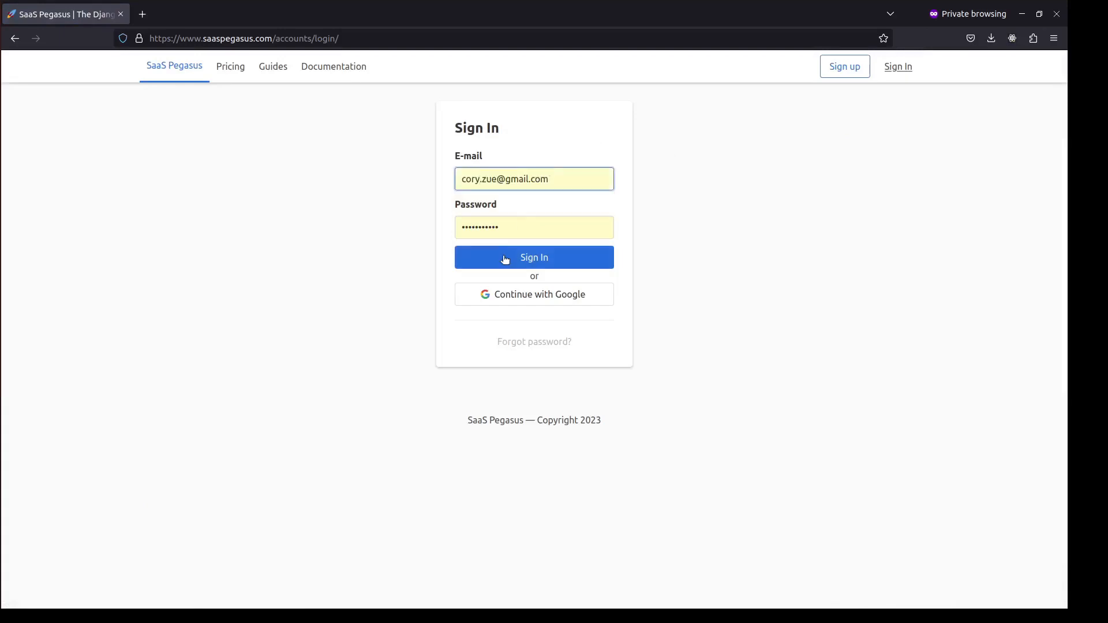
left_click(534, 256)
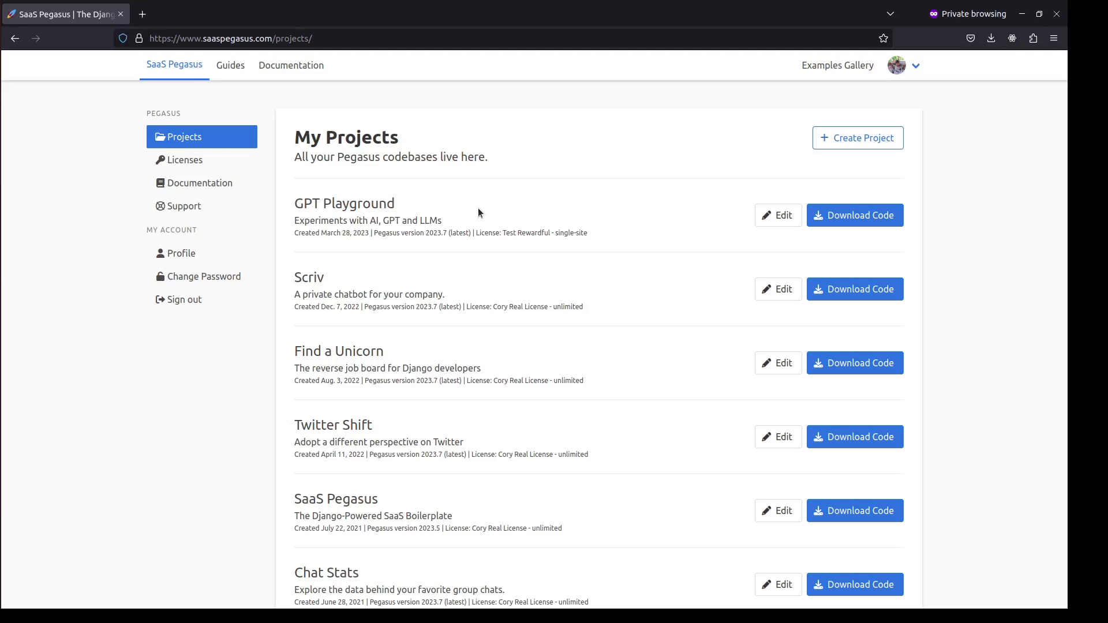
mouse_move(835, 154)
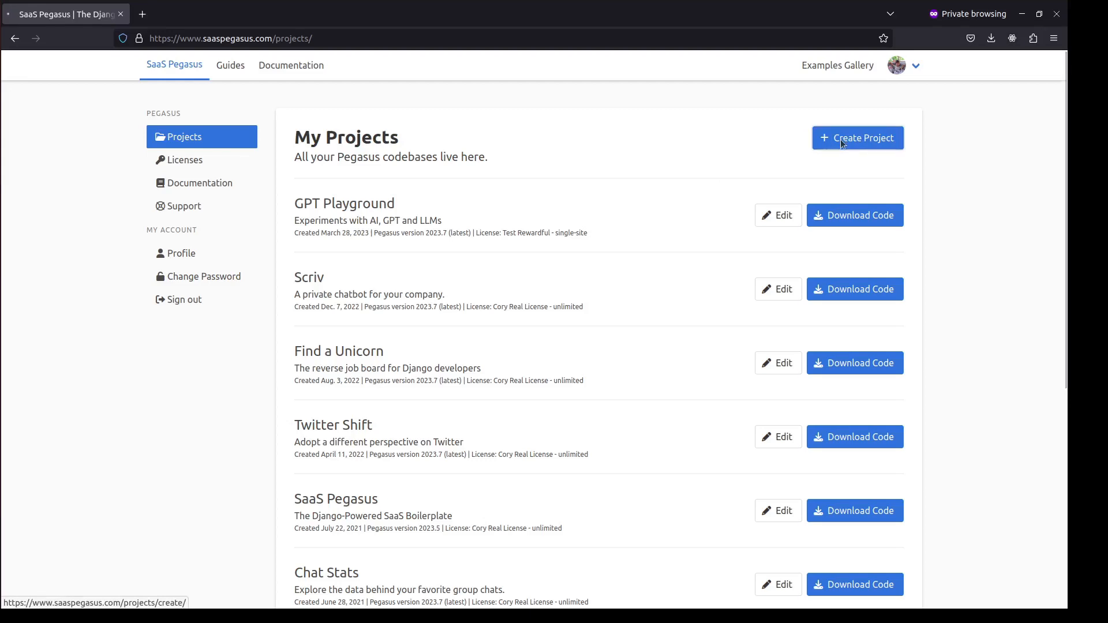
- Create project 'Wedding Plan', slug wedding_plan, described 'The best way to plan your big day!'
left_click(858, 138)
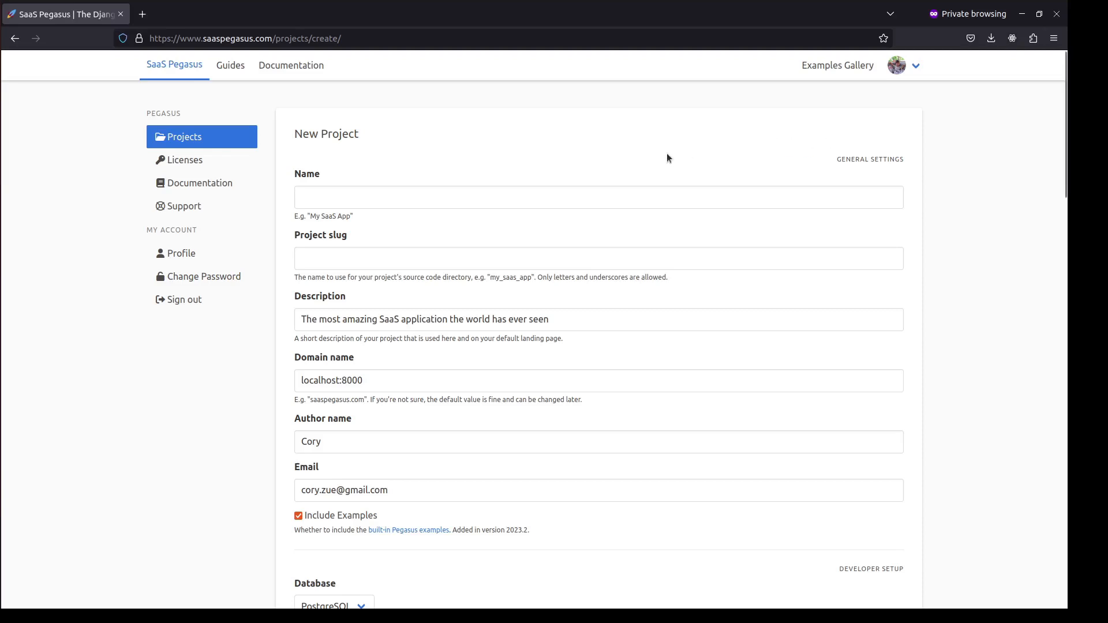
left_click(443, 198)
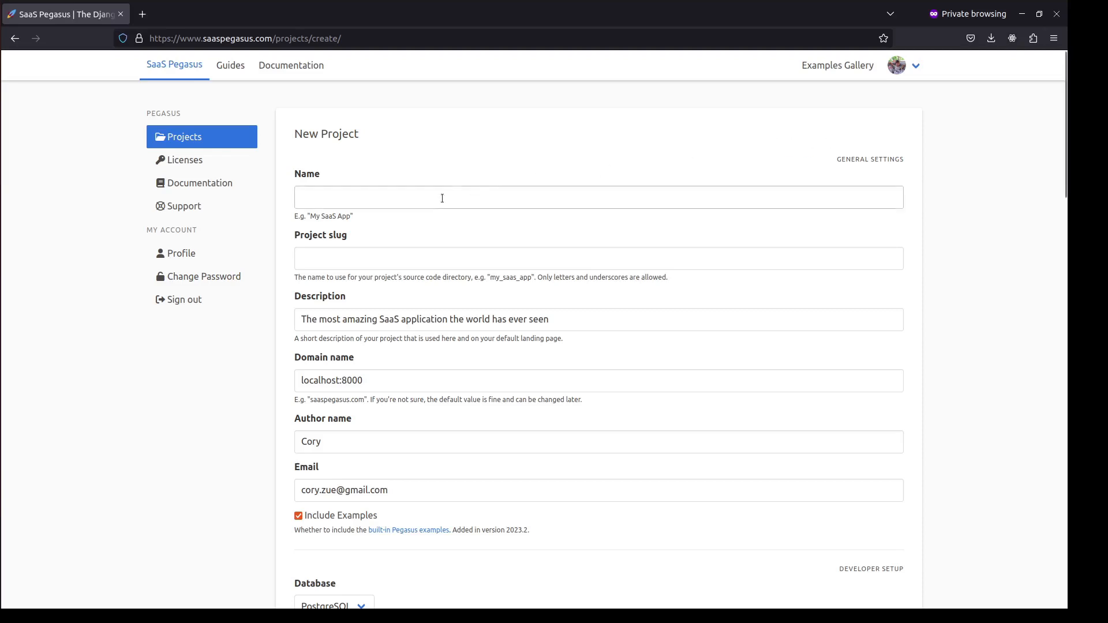
type("Wedding Plan")
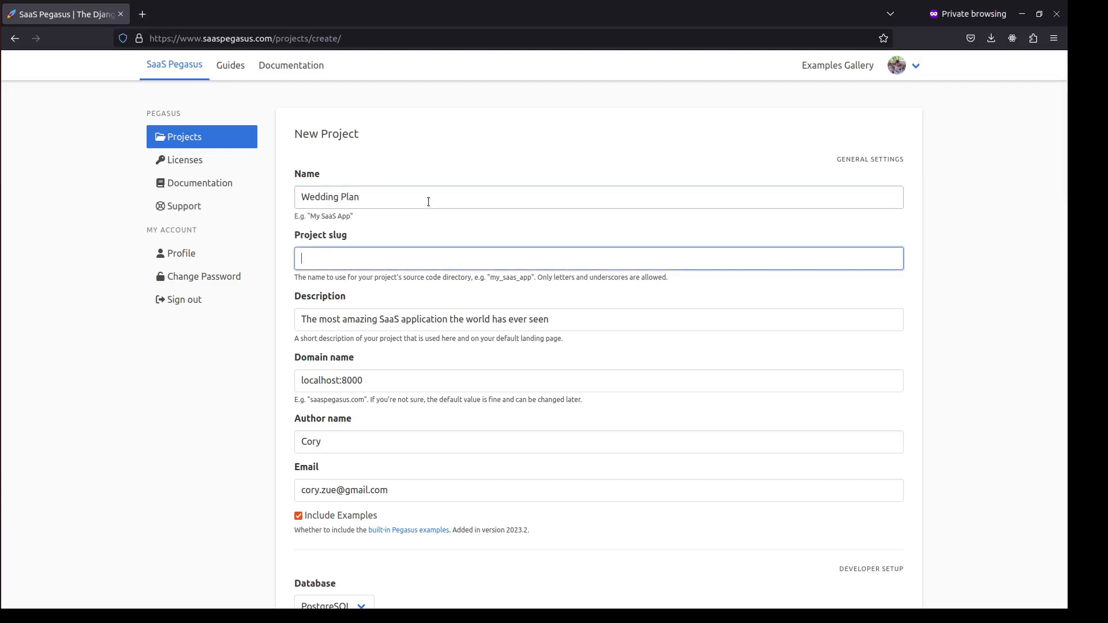
type("wedding_plan")
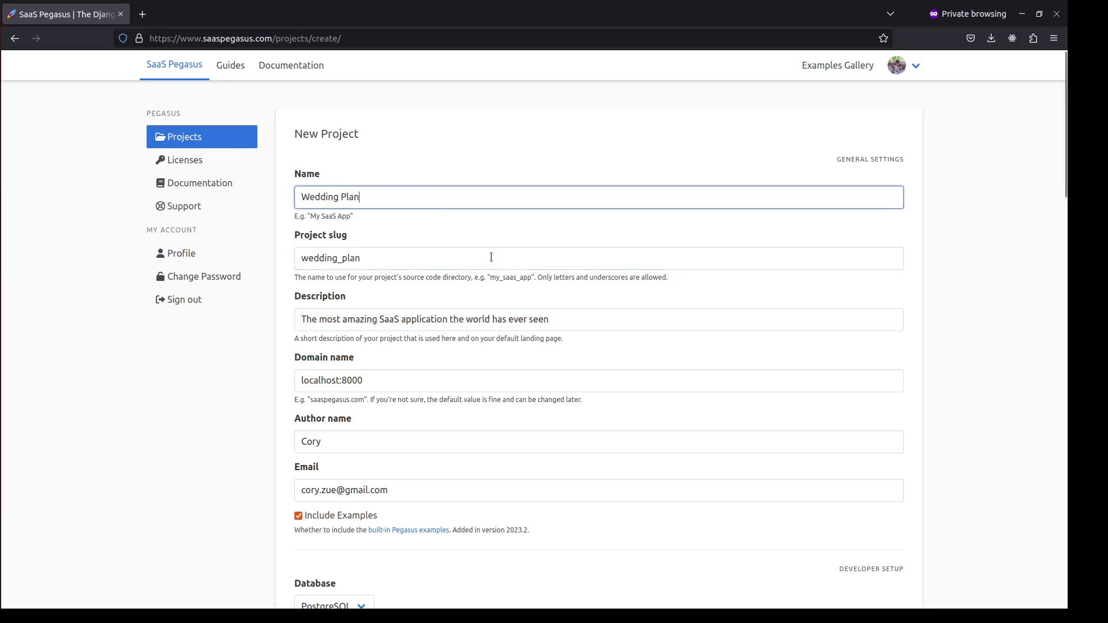
triple_click(425, 318)
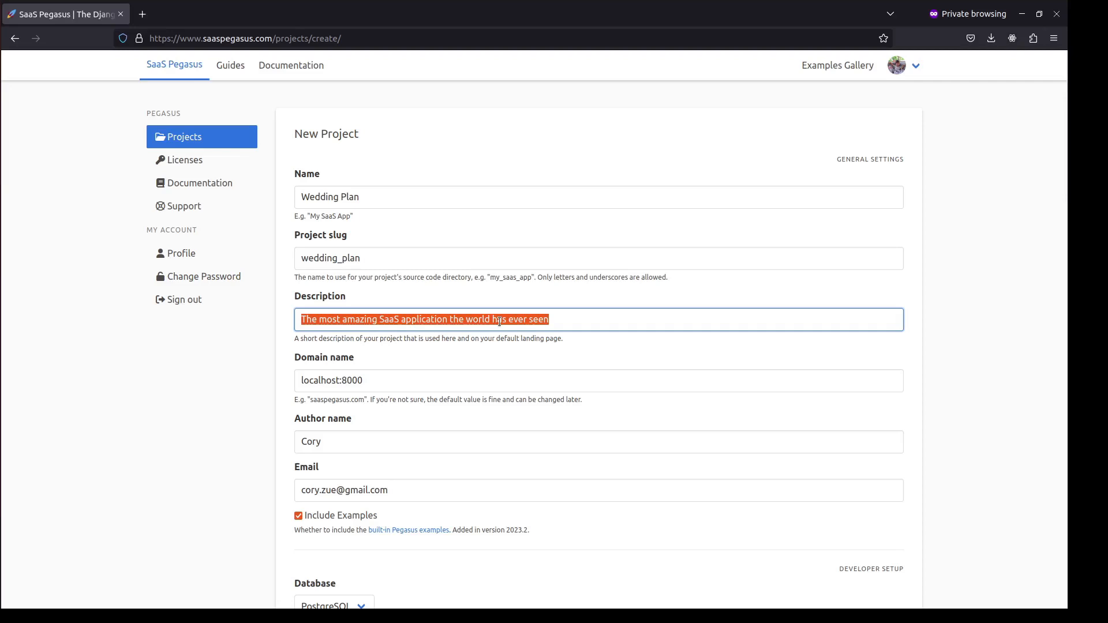
type("The best")
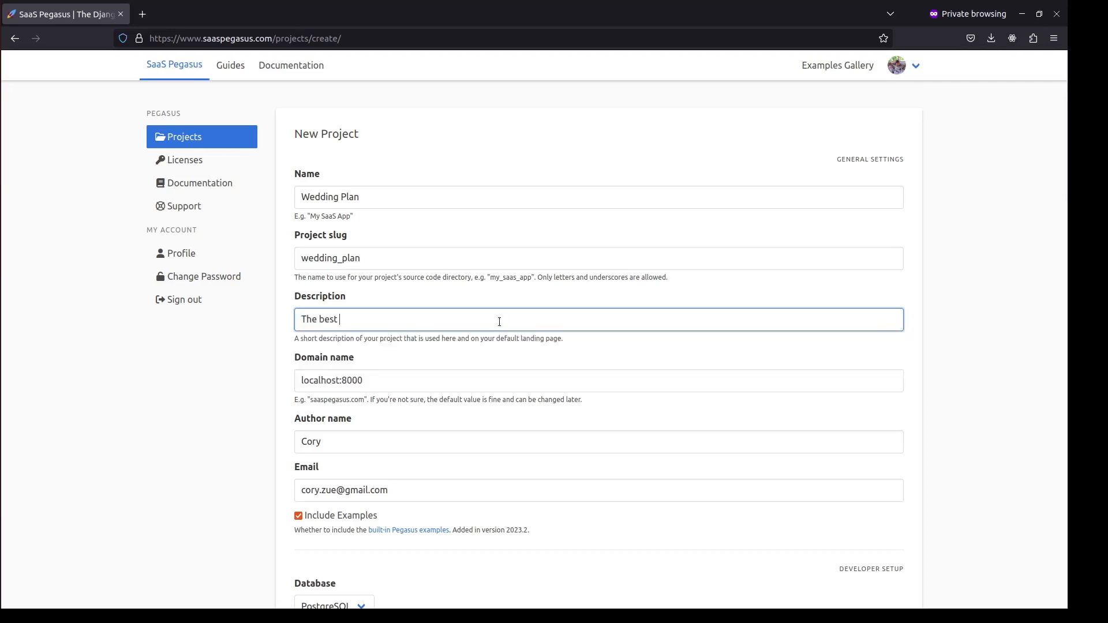
type("way to plan your bi")
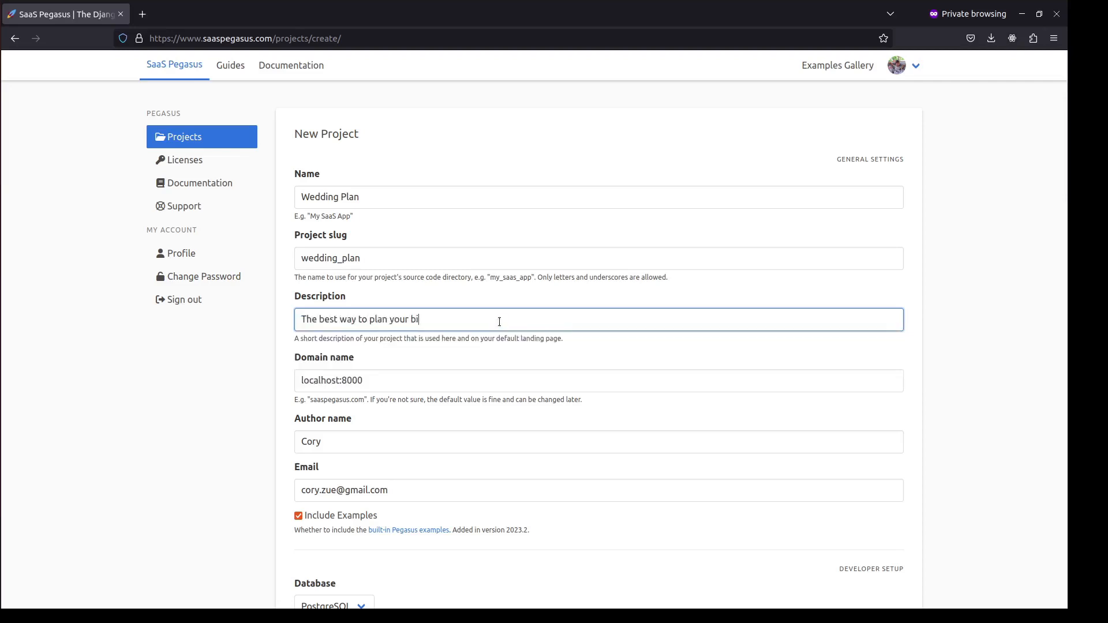
type("g day!")
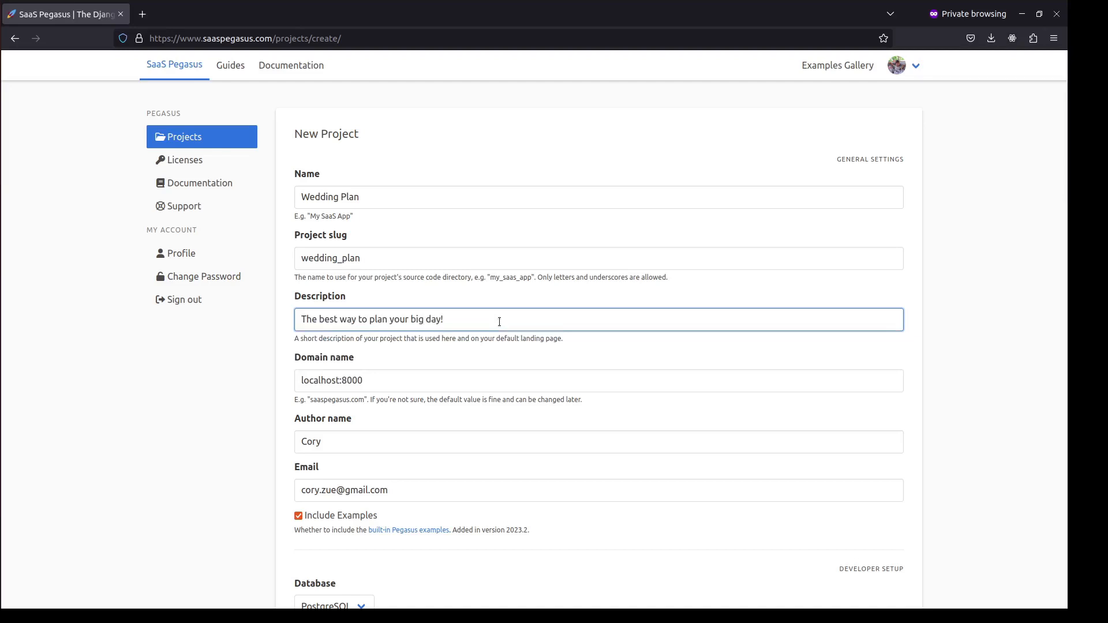
- Set the project's CSS framework to Bulma
scroll("down", 3)
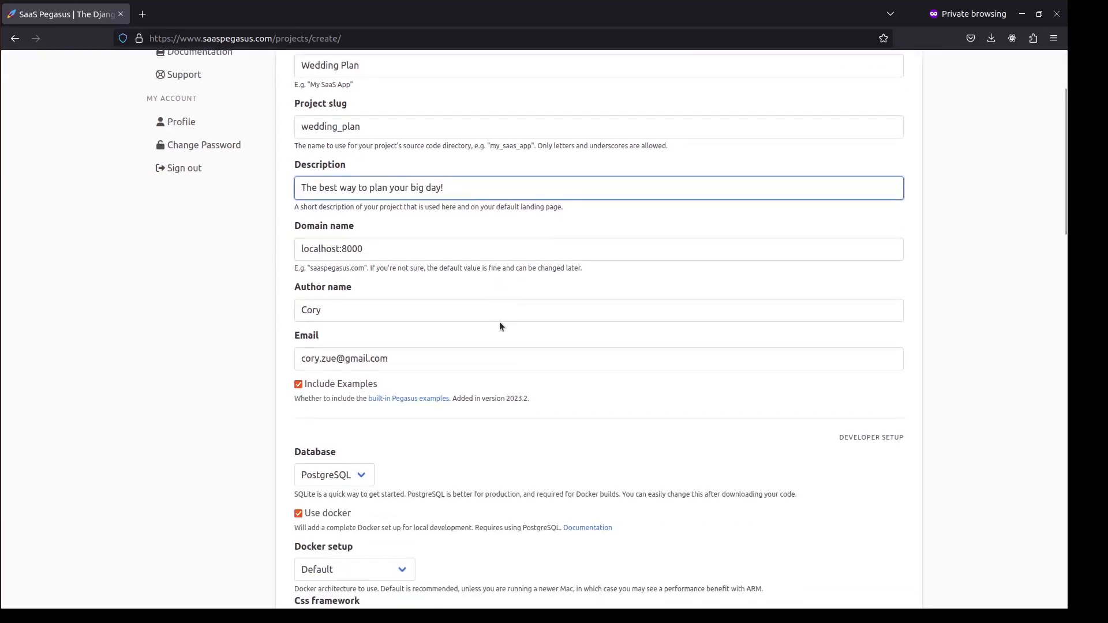
scroll("down", 3)
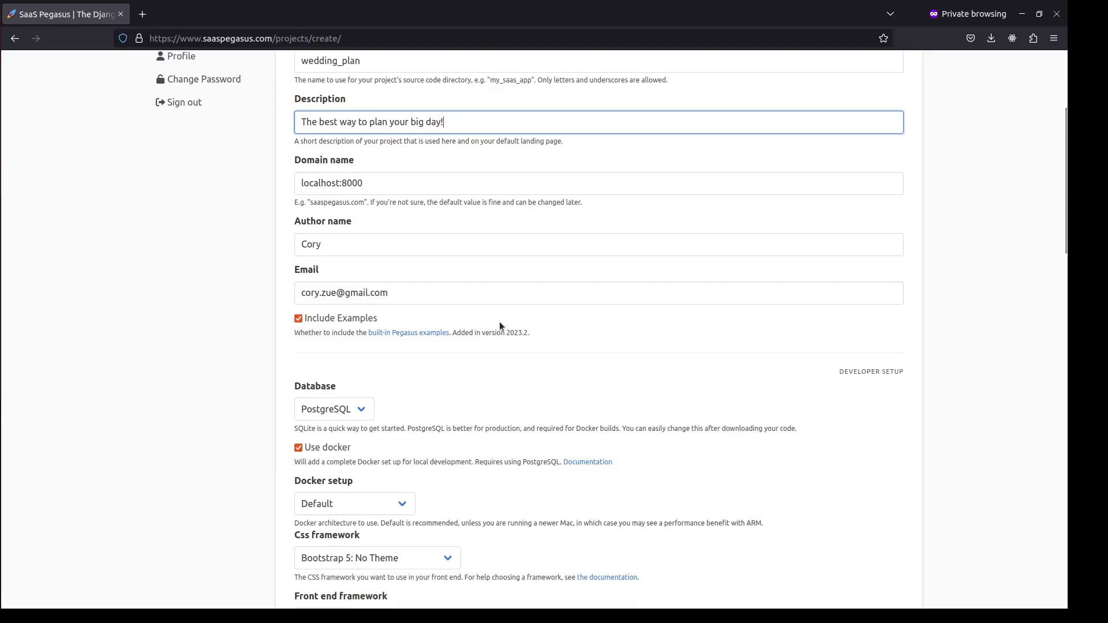
scroll("down", 3)
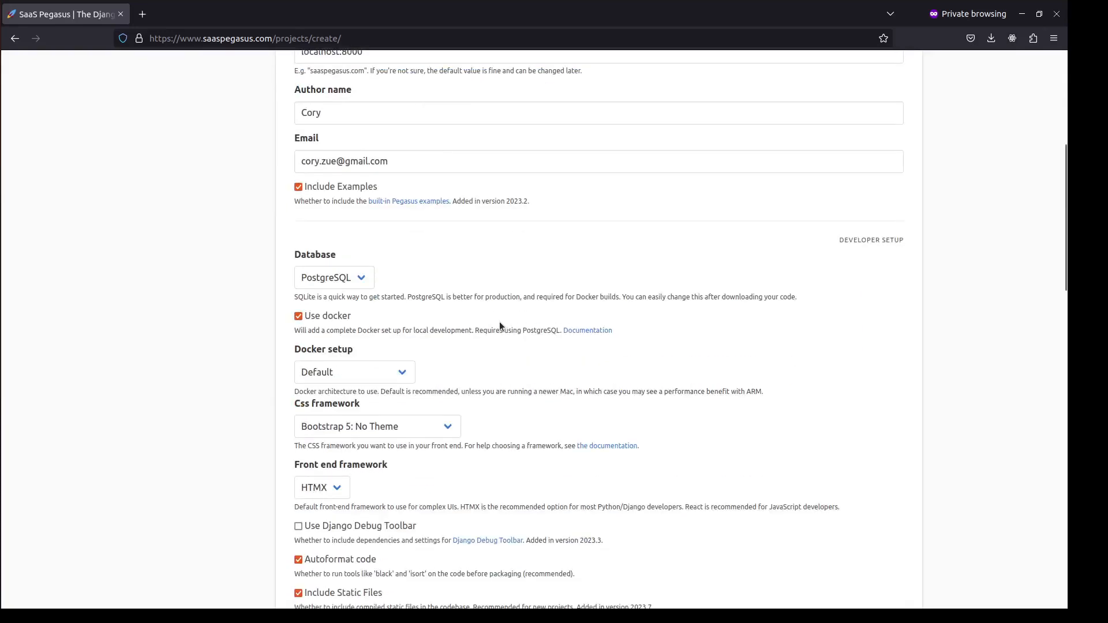
scroll("down", 3)
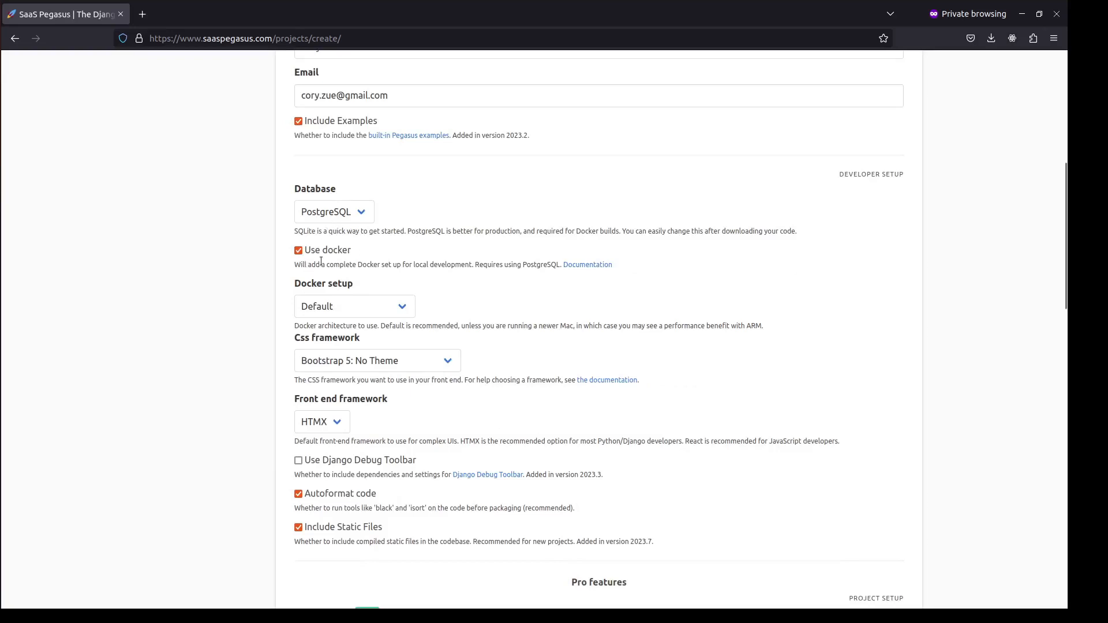
mouse_move(371, 298)
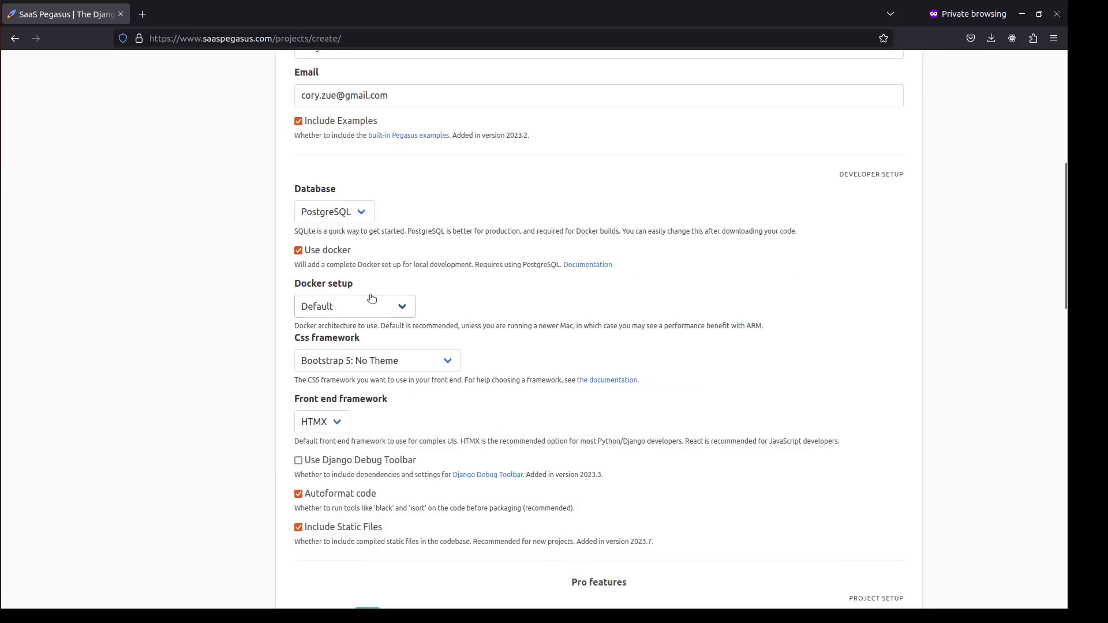
scroll("down", 3)
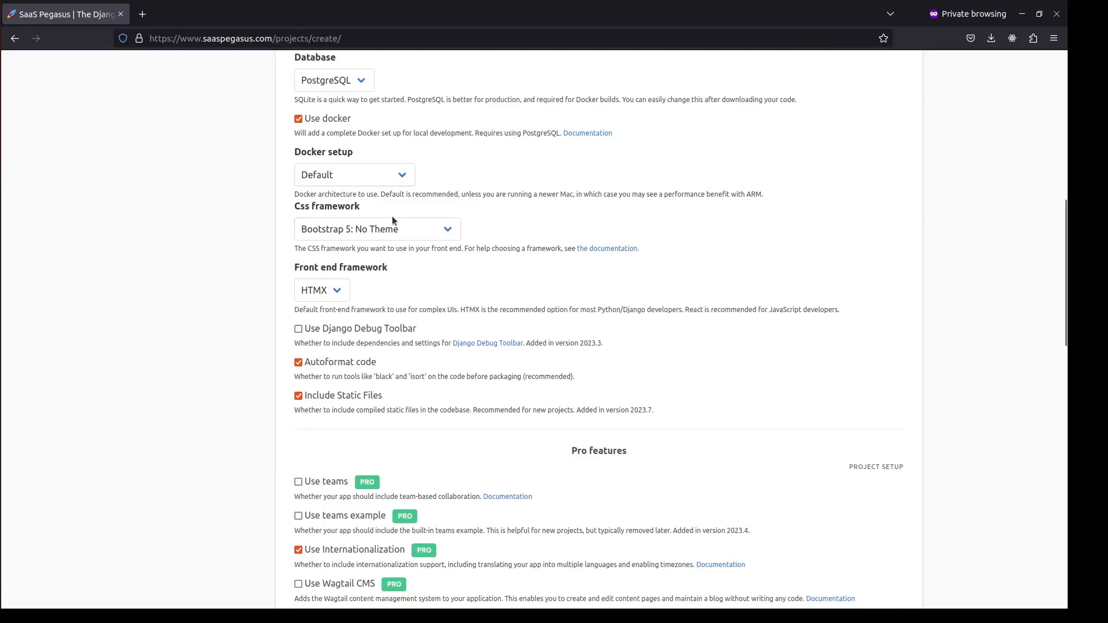
left_click(377, 228)
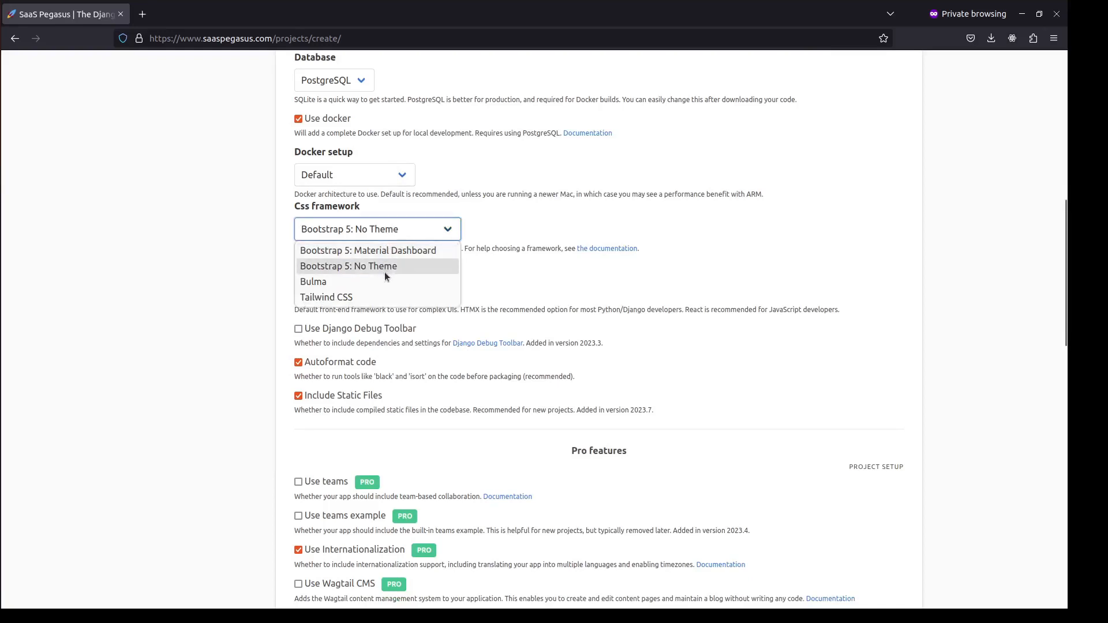
mouse_move(385, 281)
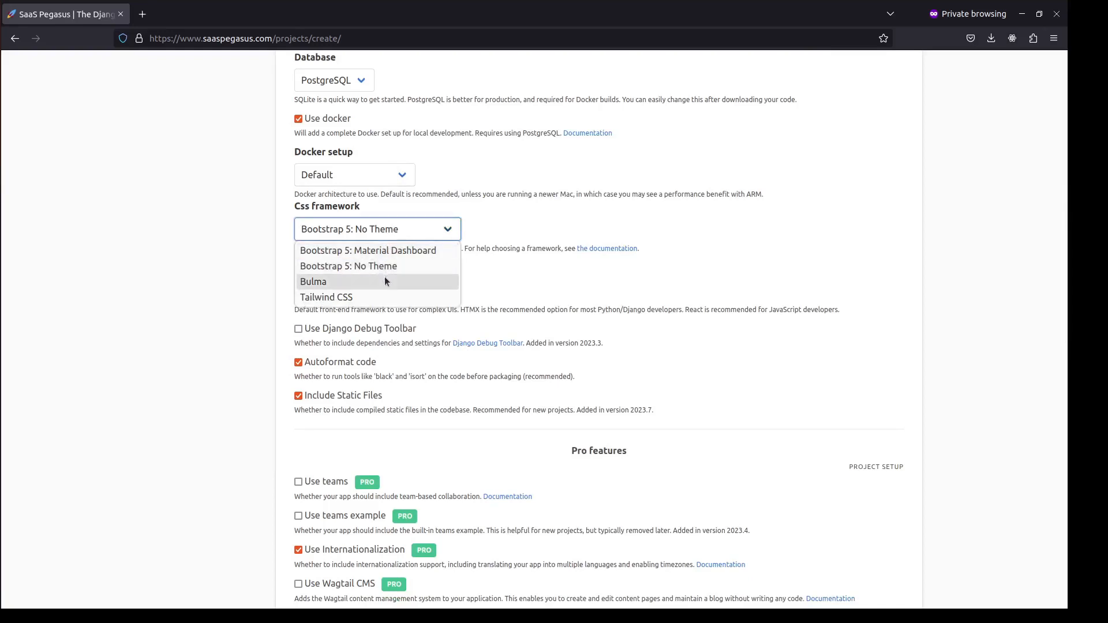
left_click(313, 282)
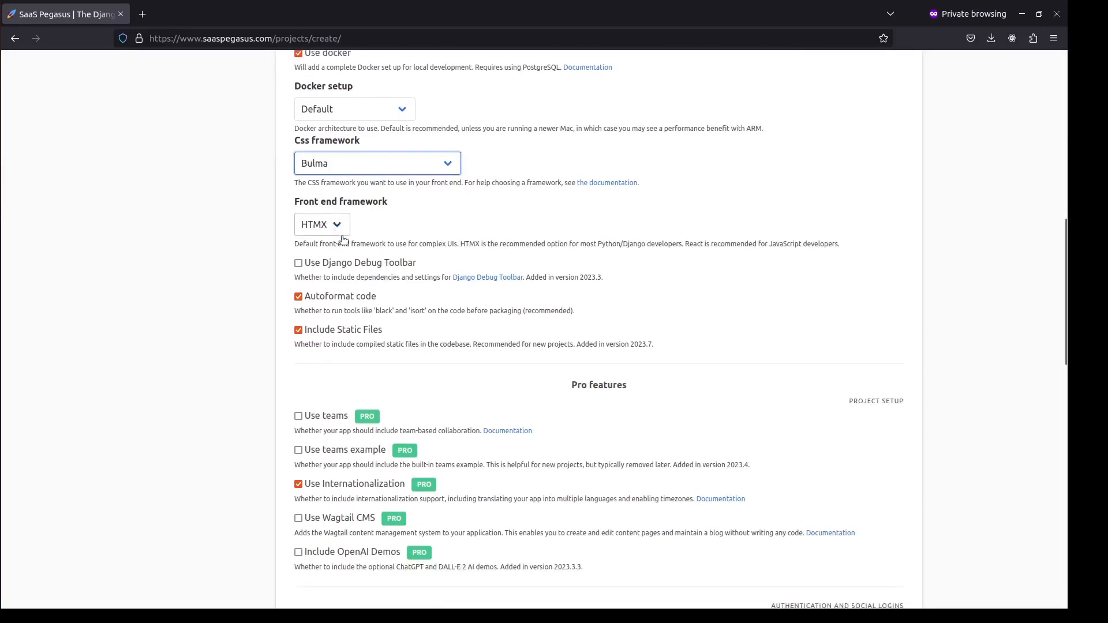
- Enable paid subscriptions with the standard billing model
scroll("down", 3)
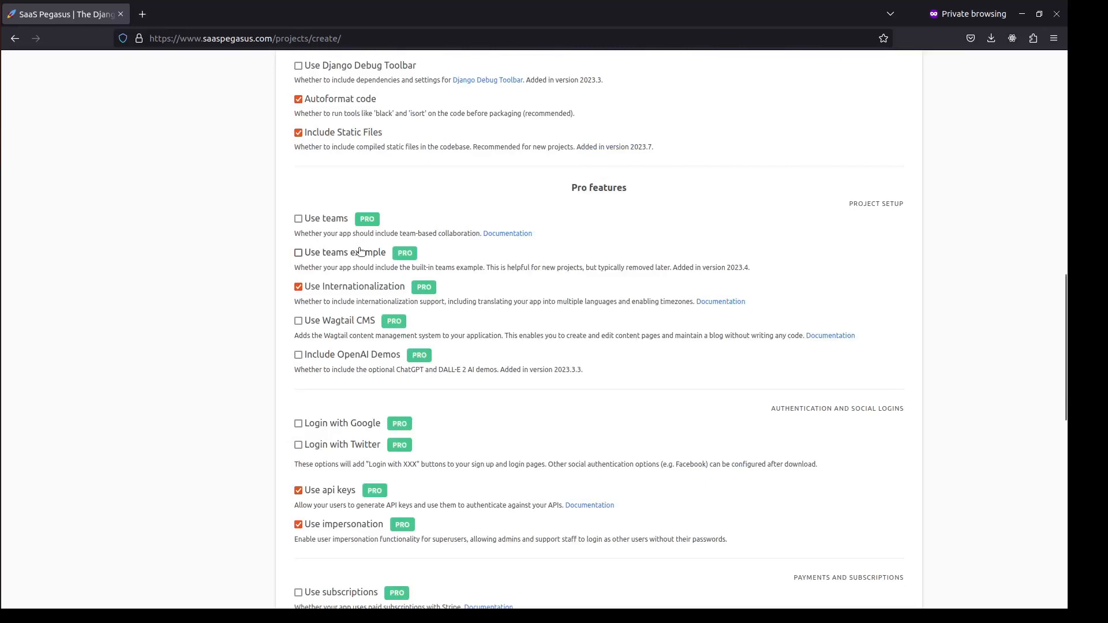
left_click(299, 218)
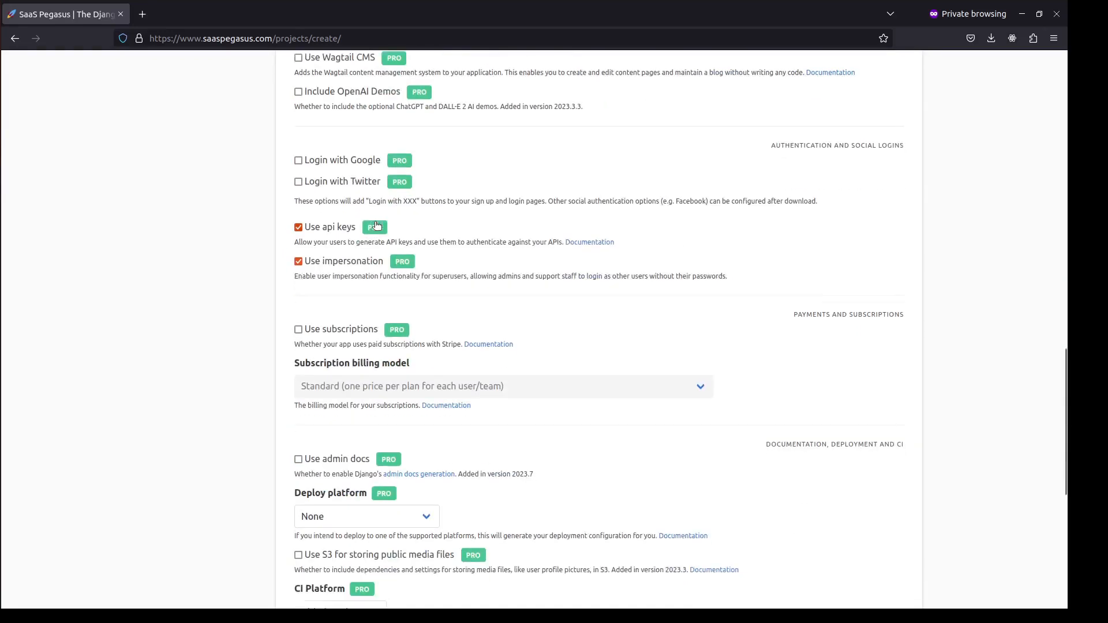
left_click(297, 160)
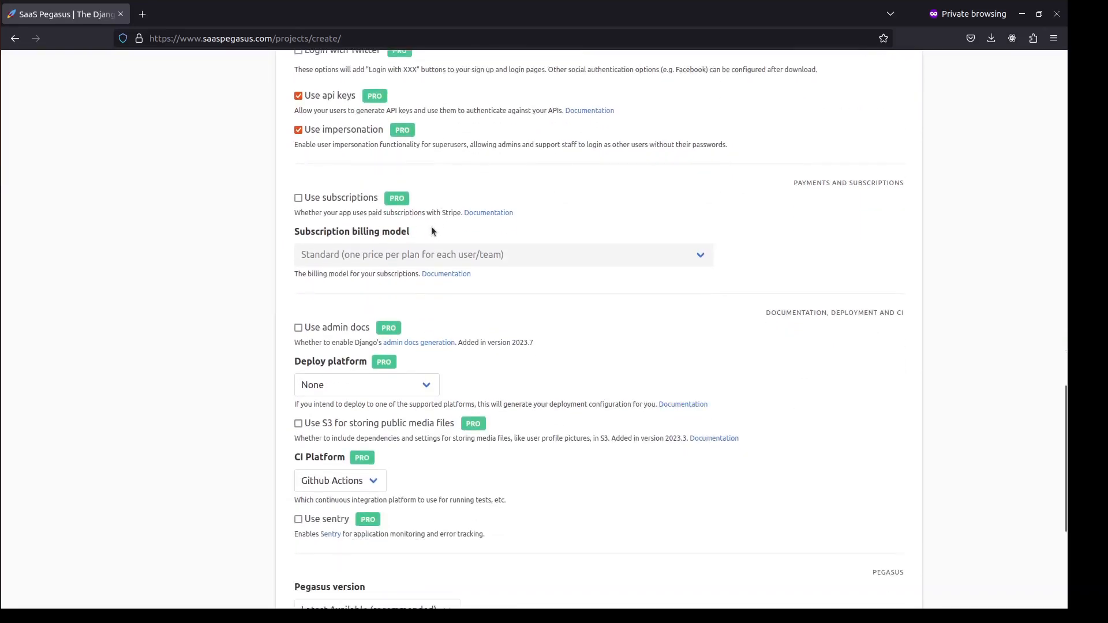
left_click(298, 197)
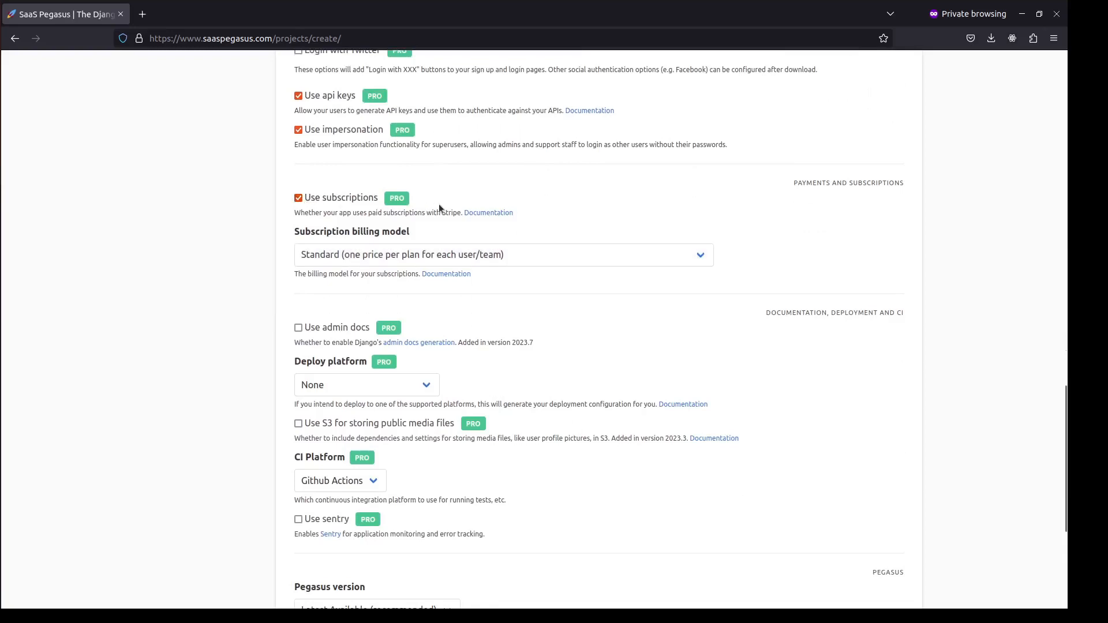
mouse_move(475, 209)
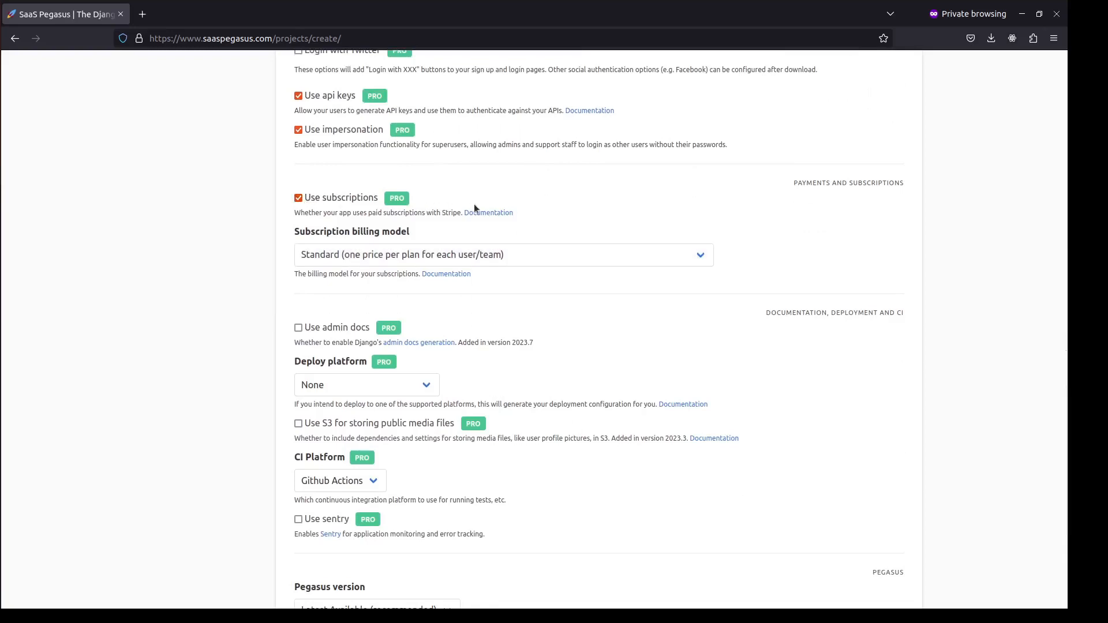
- Set the deploy platform to Heroku Docker and save the Wedding Plan project
scroll("down", 3)
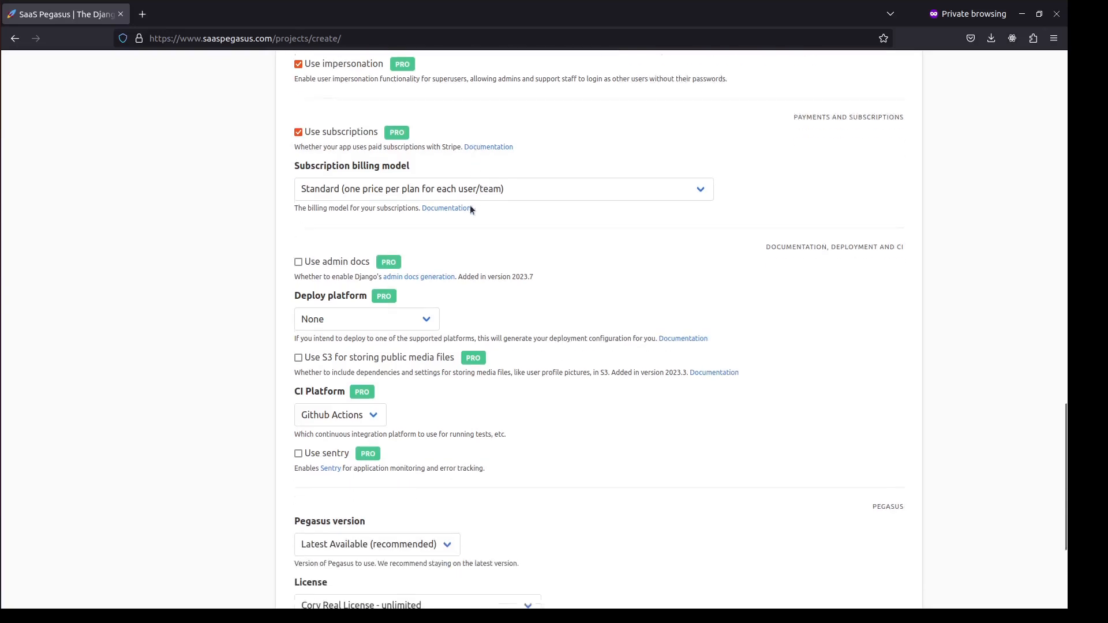
left_click(367, 319)
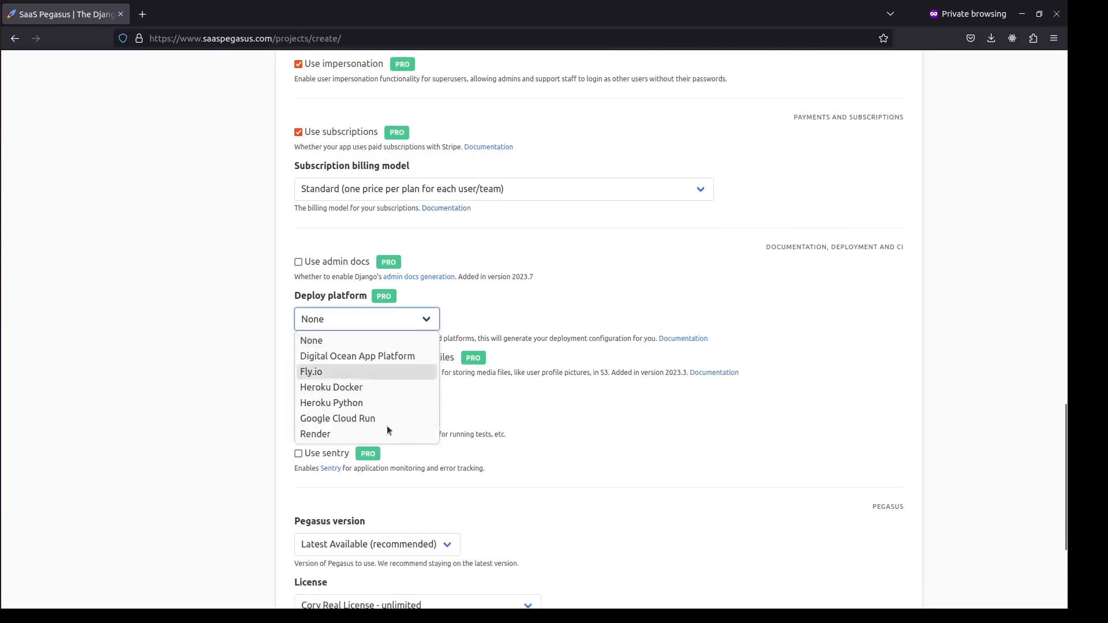
left_click(331, 403)
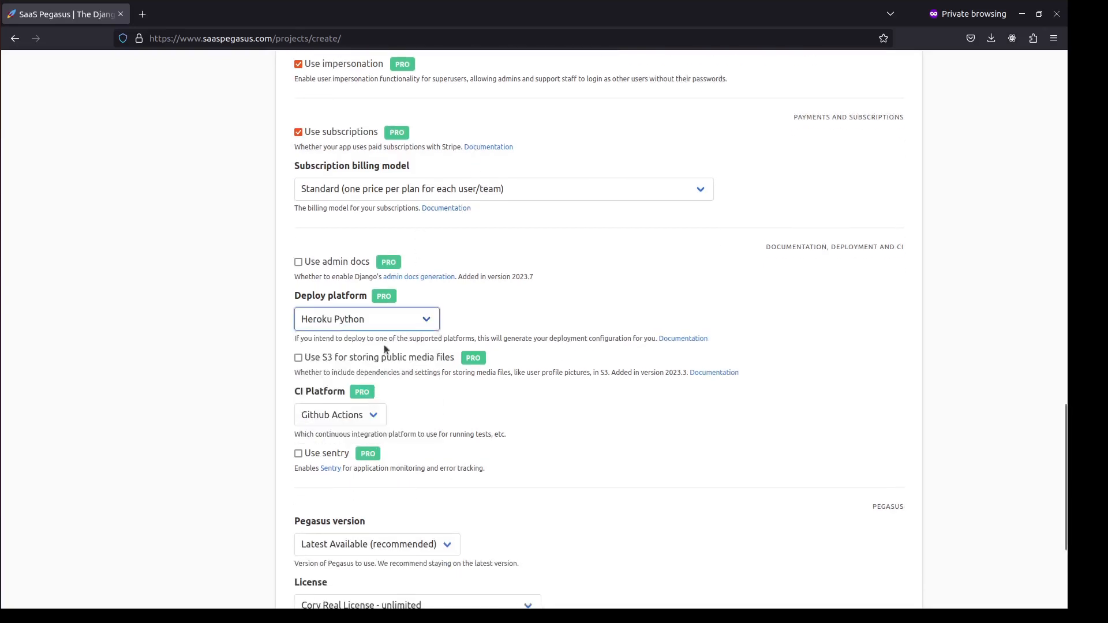
left_click(366, 318)
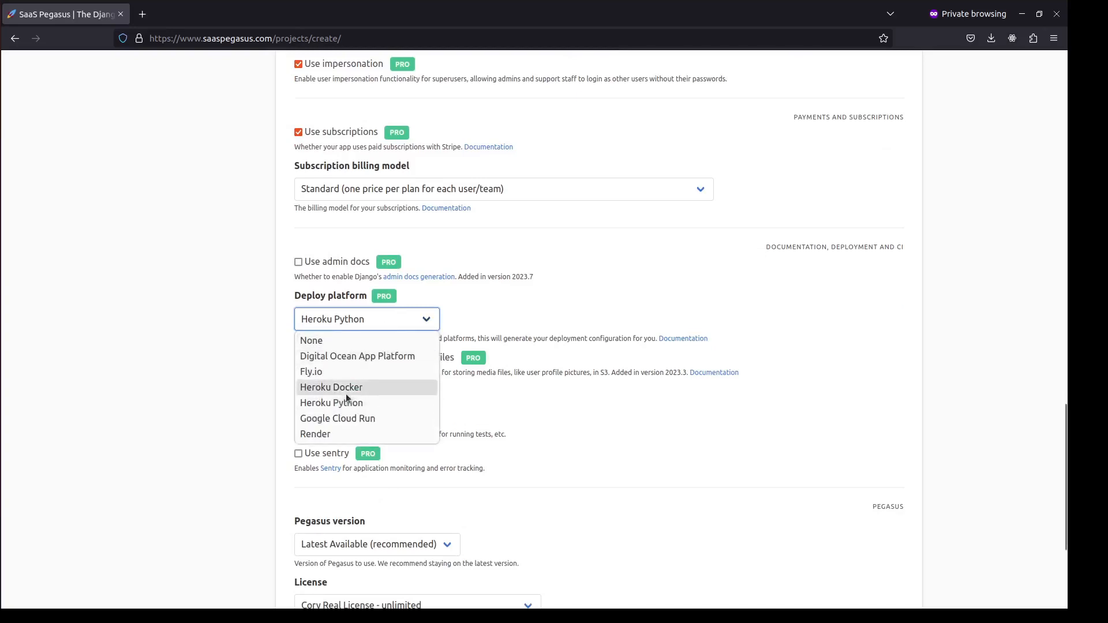
left_click(331, 387)
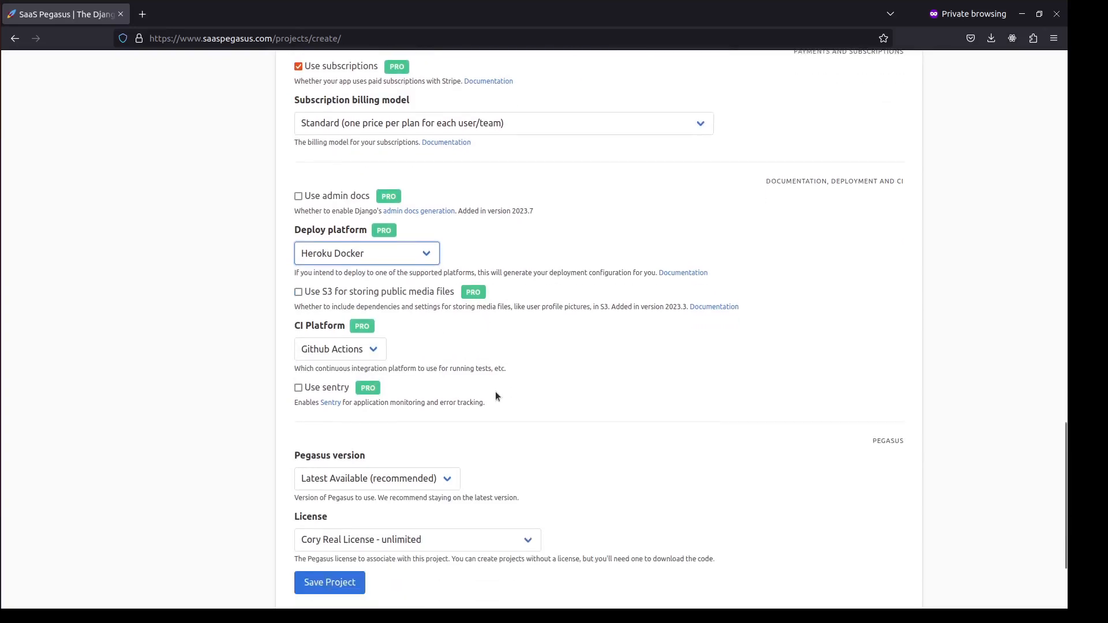
scroll("down", 3)
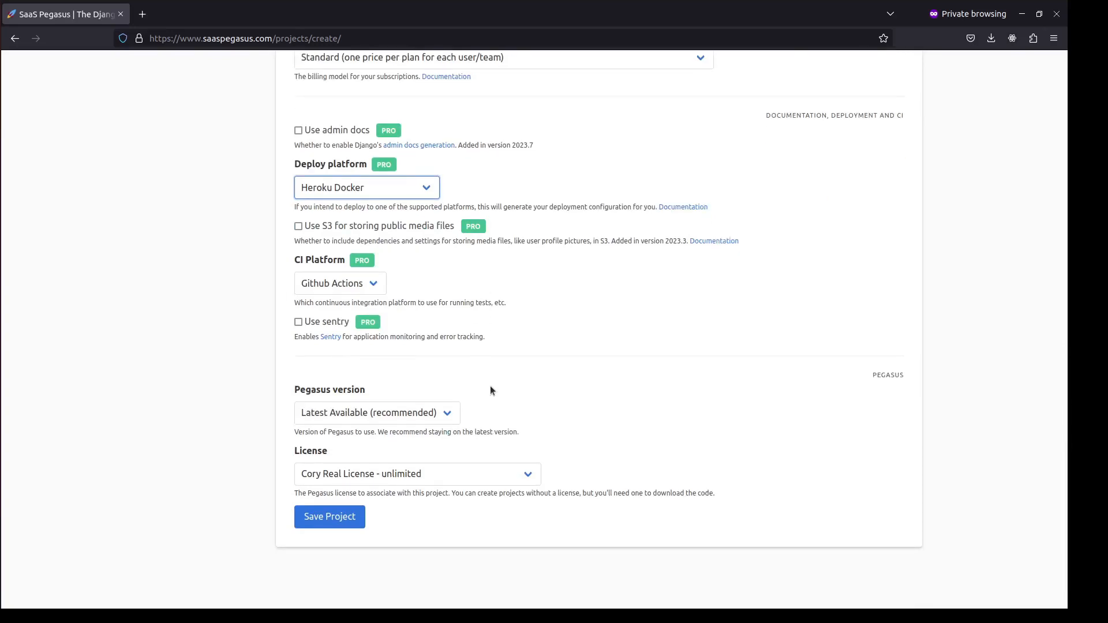
mouse_move(341, 495)
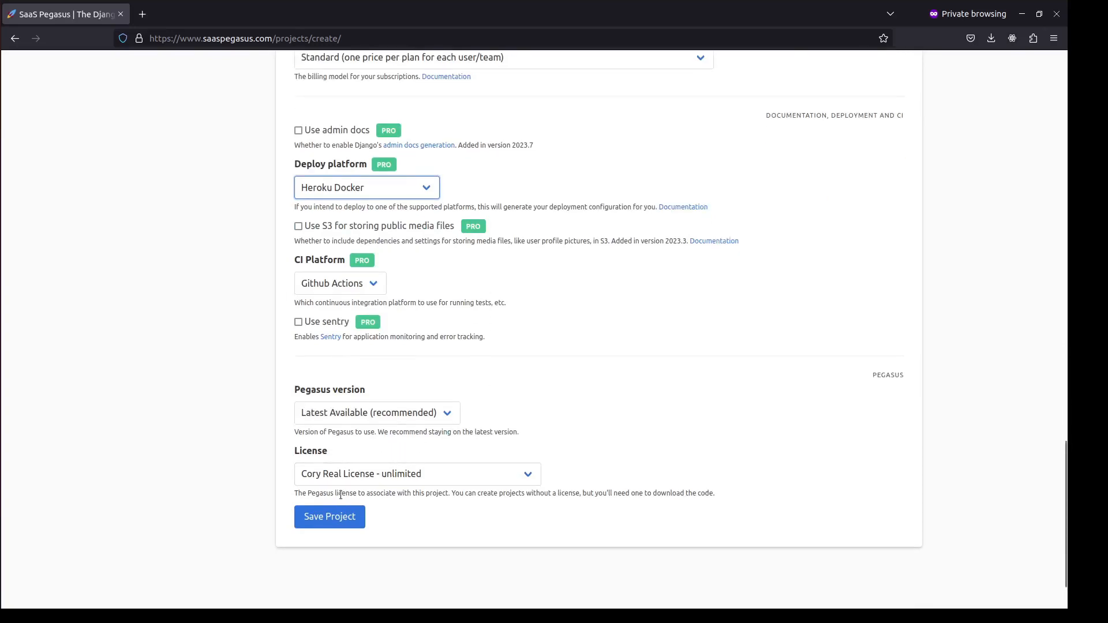
left_click(328, 516)
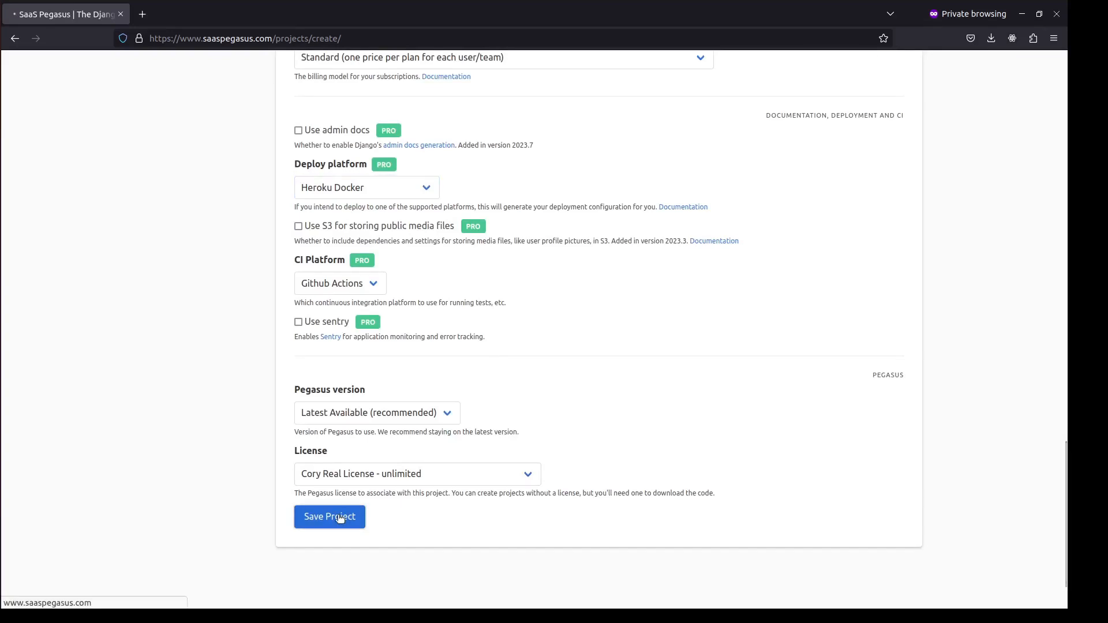
left_click(328, 516)
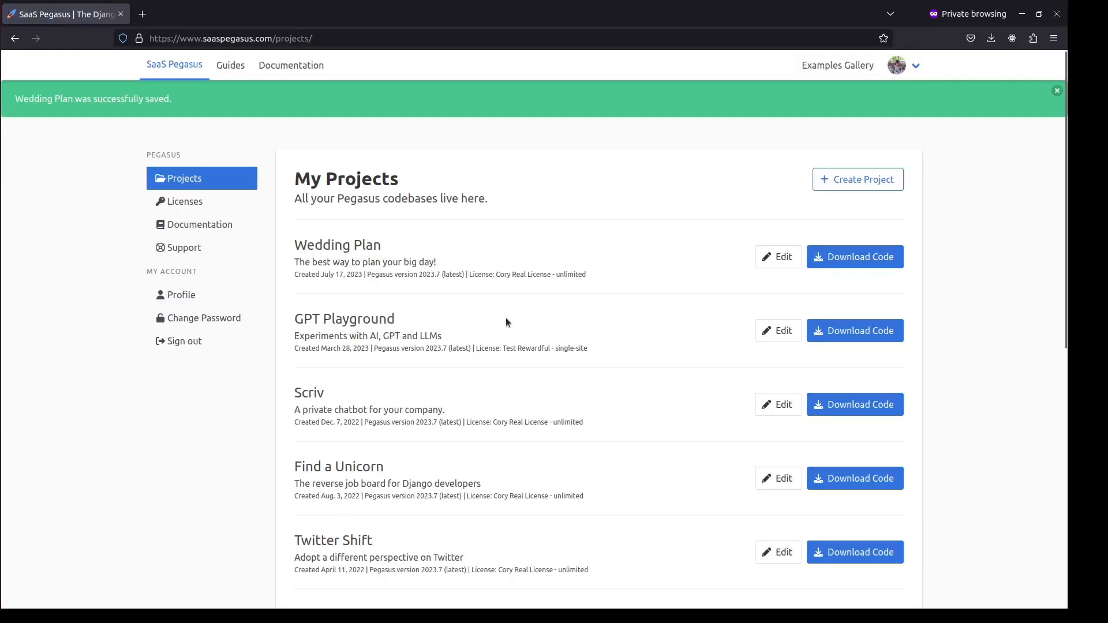
mouse_move(810, 295)
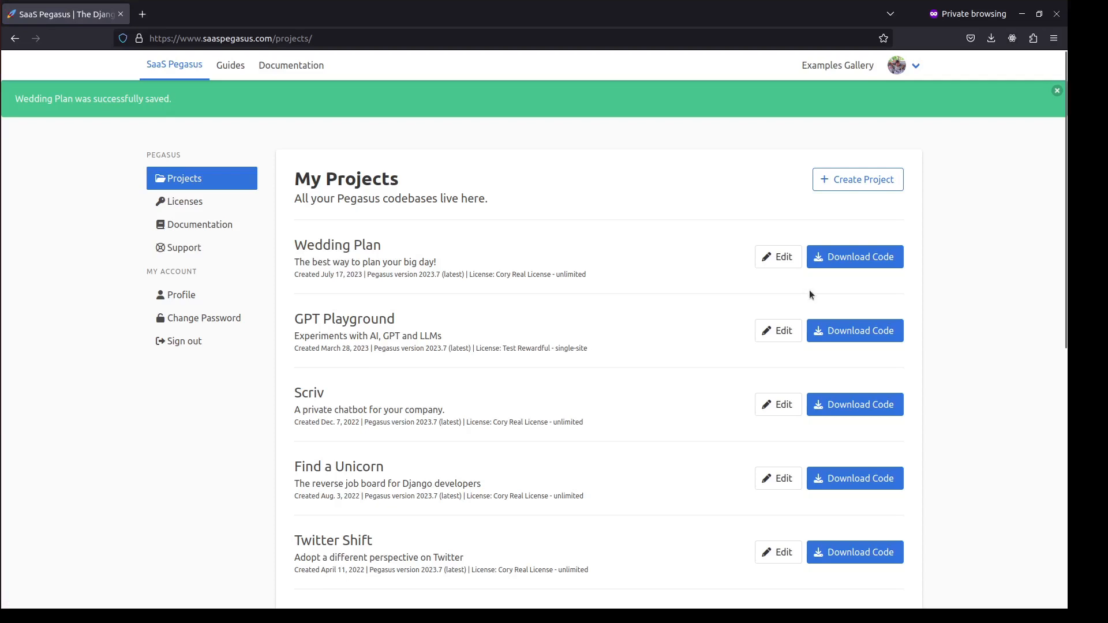
- Generate the Wedding Plan codebase and download and open wedding_plan-2023.7.zip
left_click(854, 256)
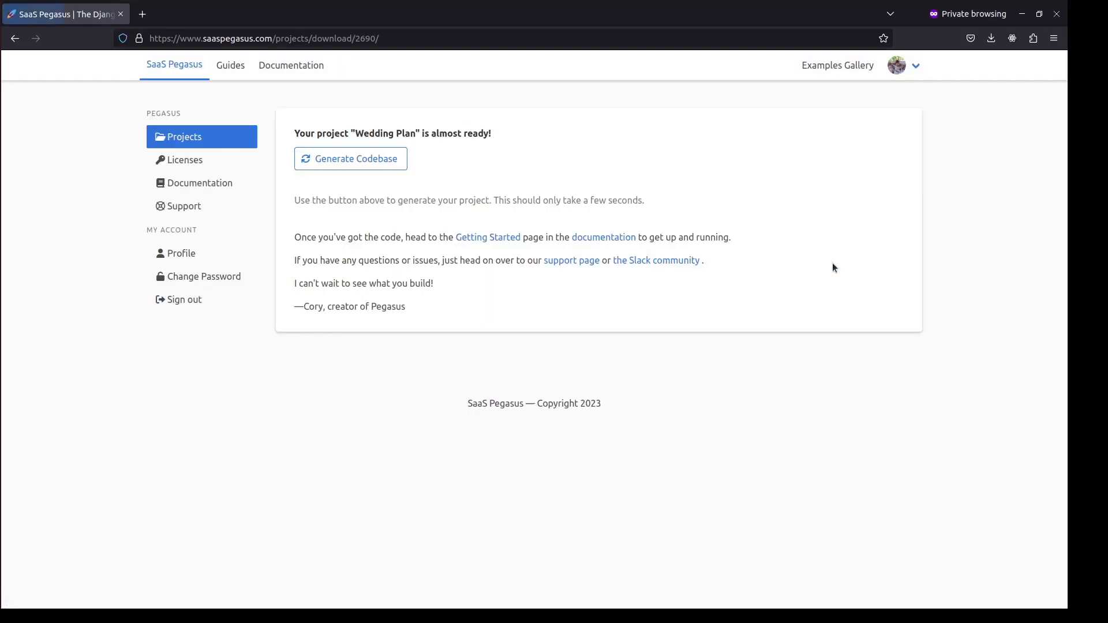
mouse_move(377, 214)
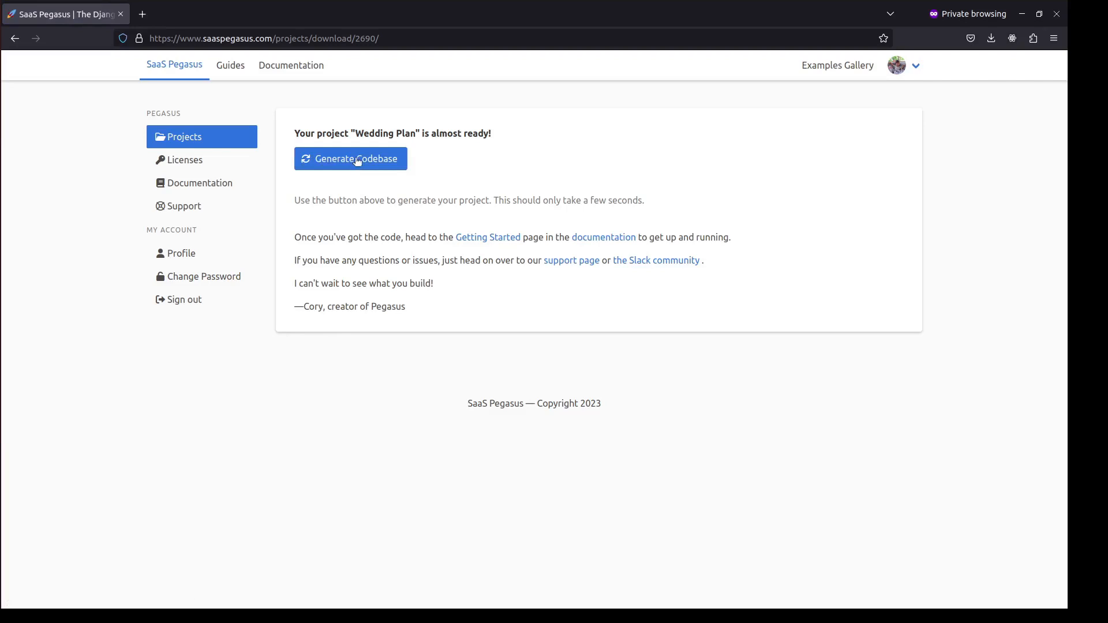
left_click(350, 158)
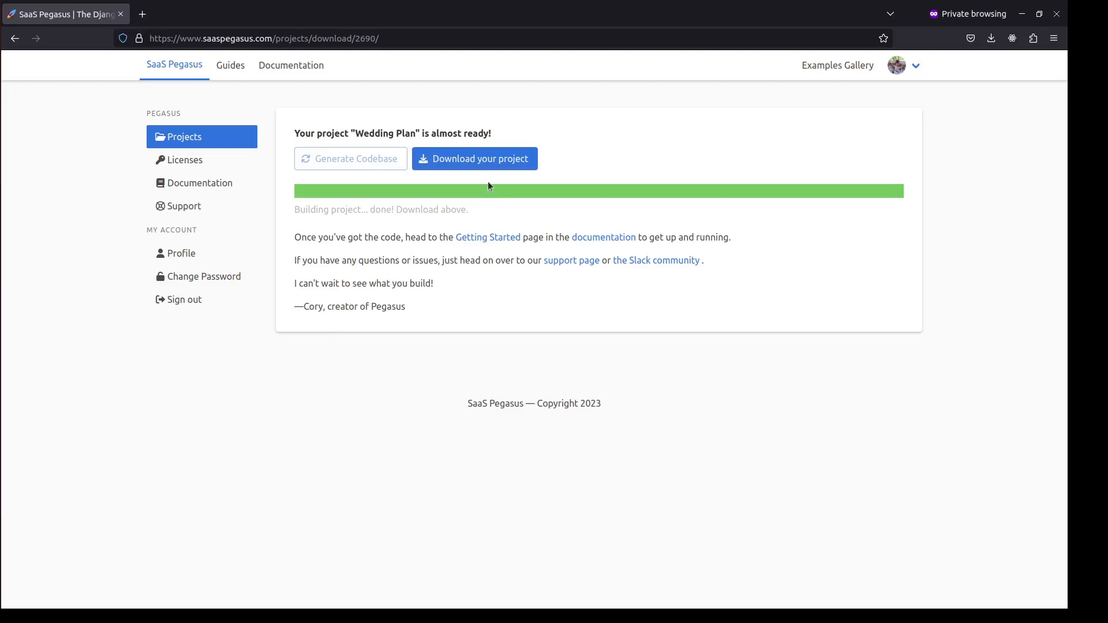
left_click(474, 158)
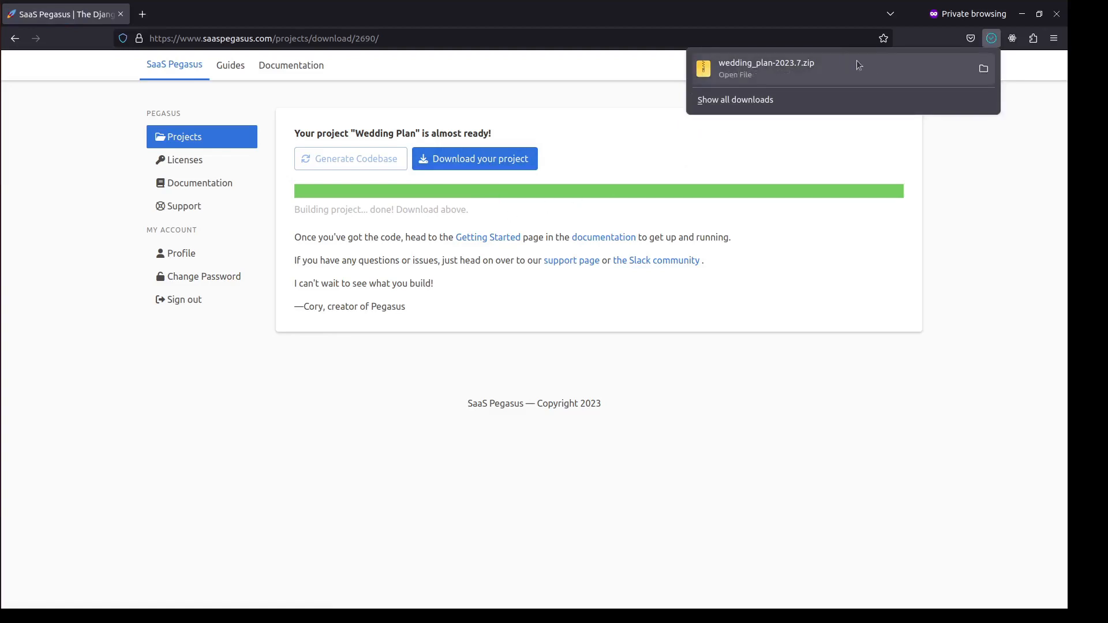
left_click(916, 65)
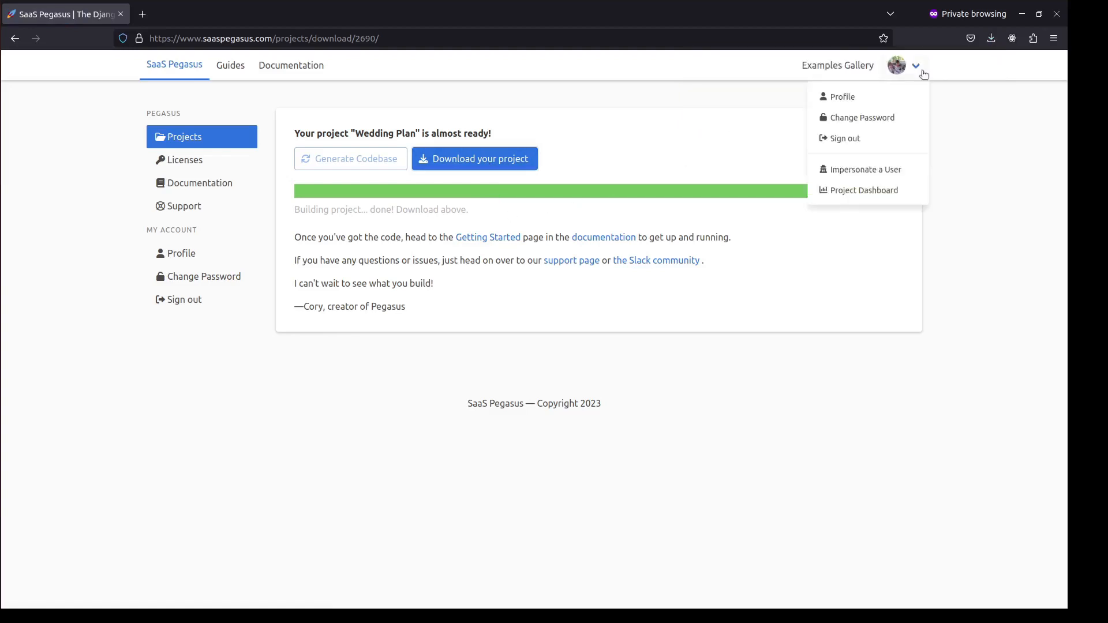
left_click(473, 159)
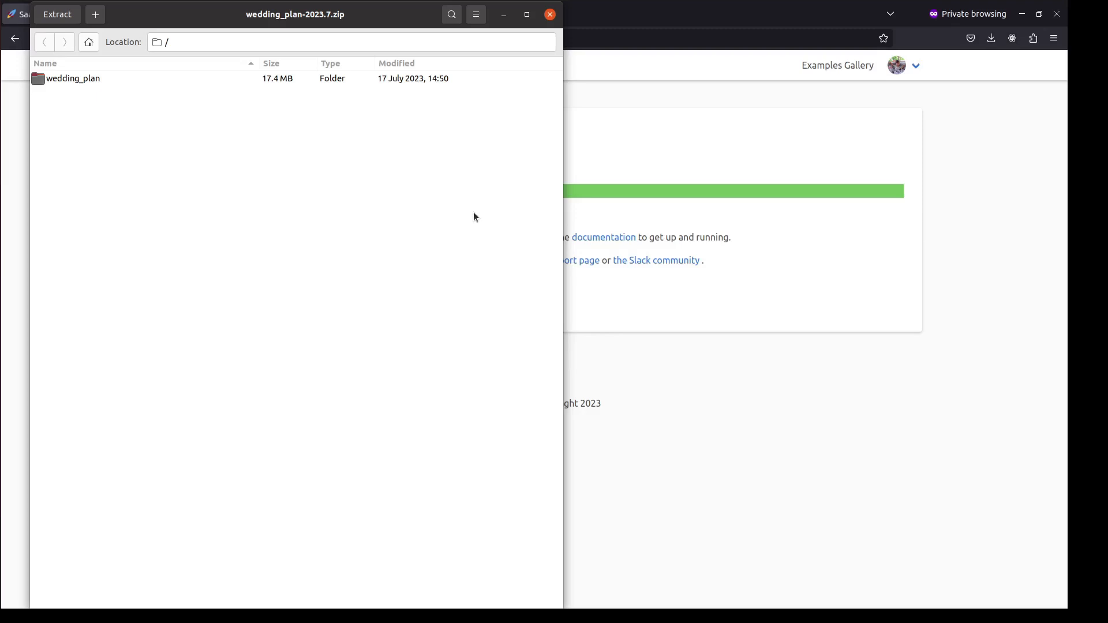
- Browse the wedding_plan folder, inspecting templates, pegasus and manage.py, then start extraction
double_click(73, 77)
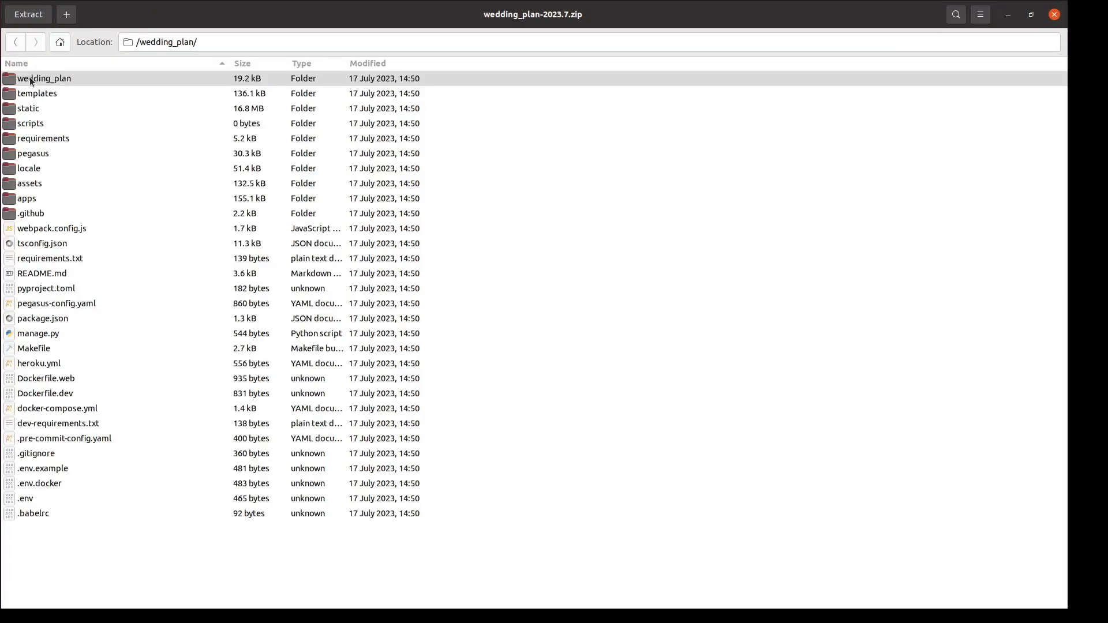
left_click(37, 93)
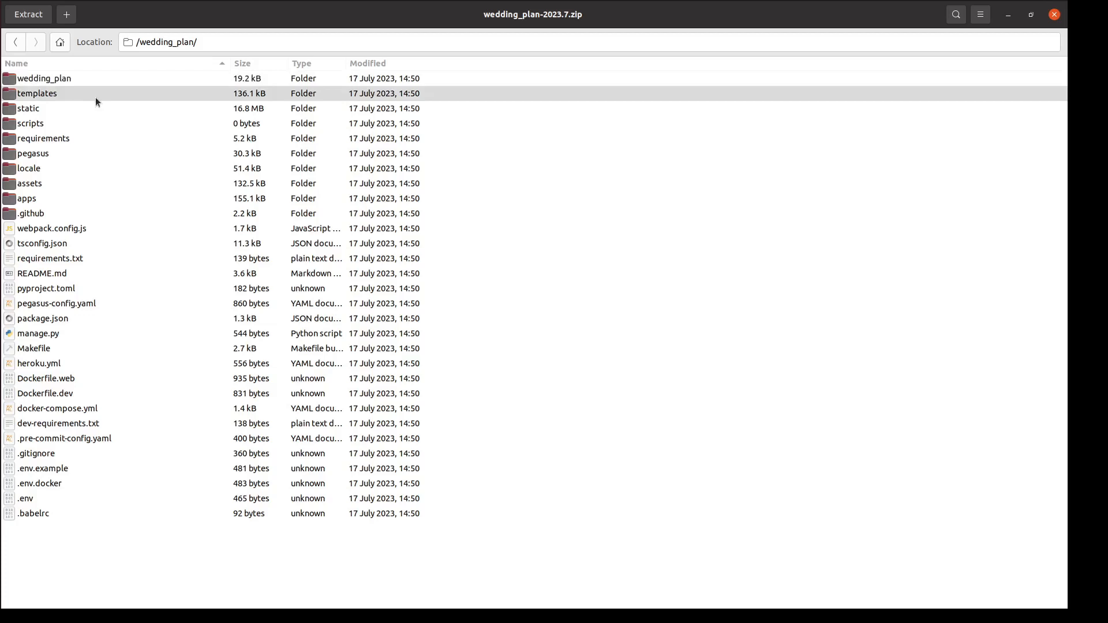
left_click(32, 154)
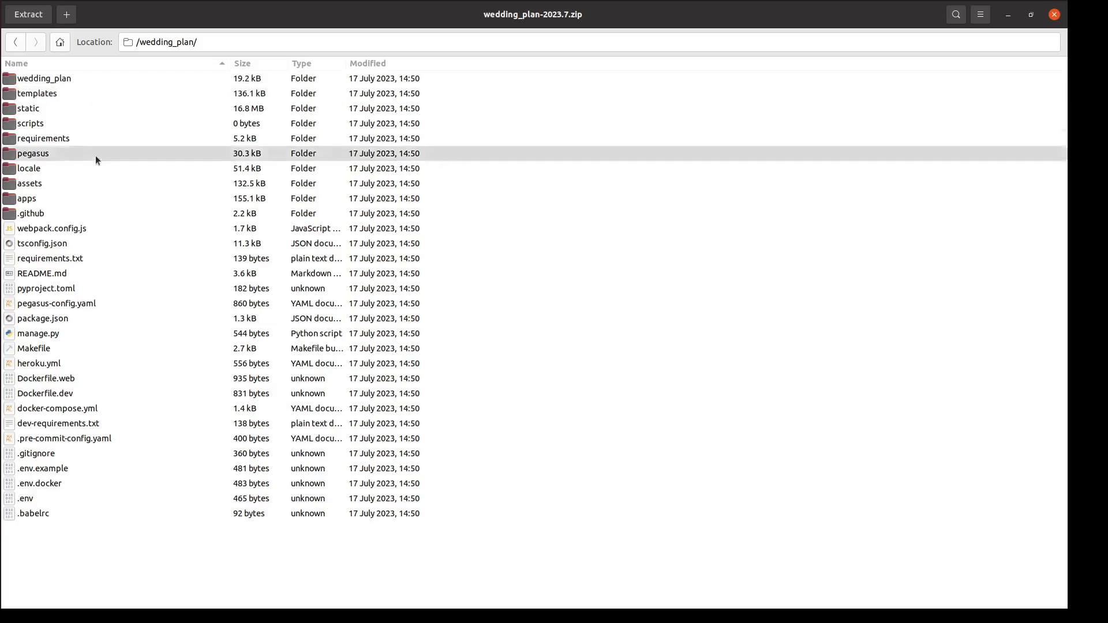
left_click(39, 333)
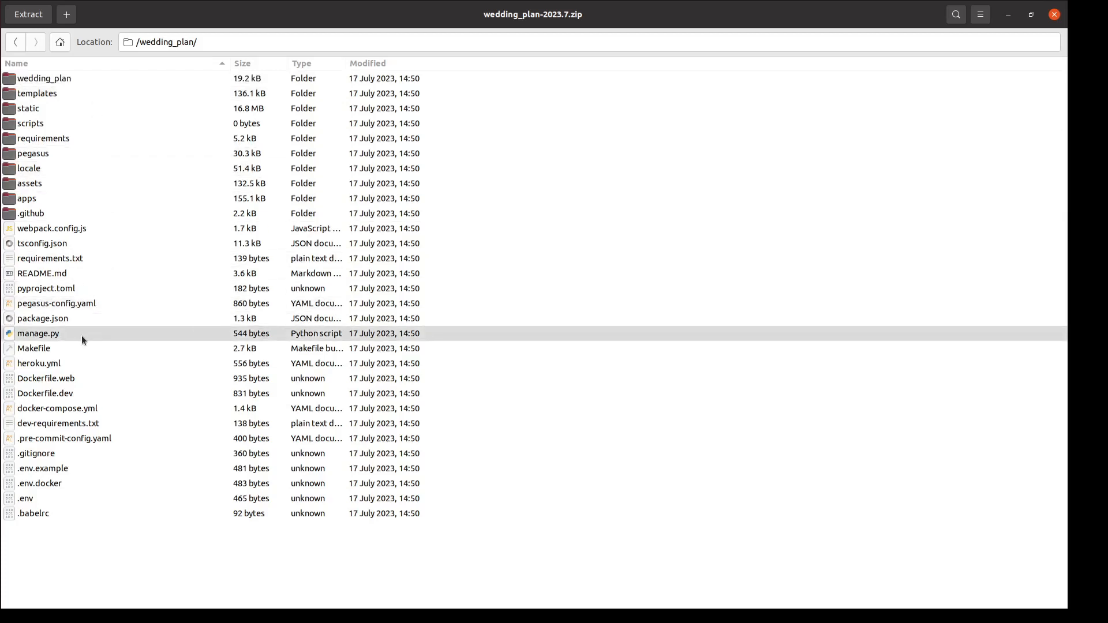
left_click(26, 198)
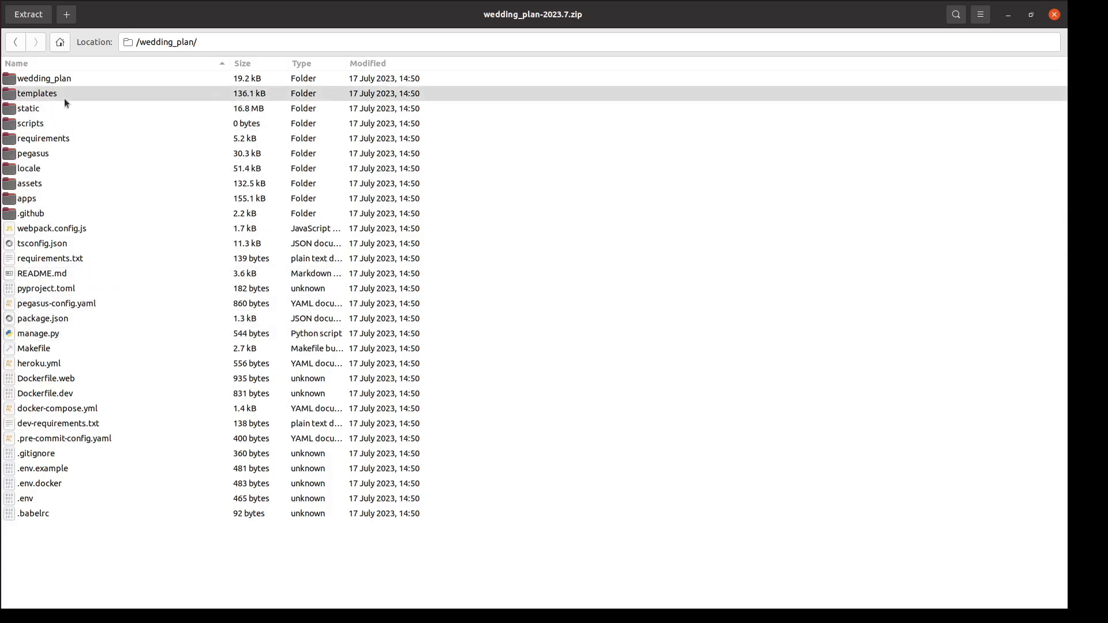
left_click(57, 303)
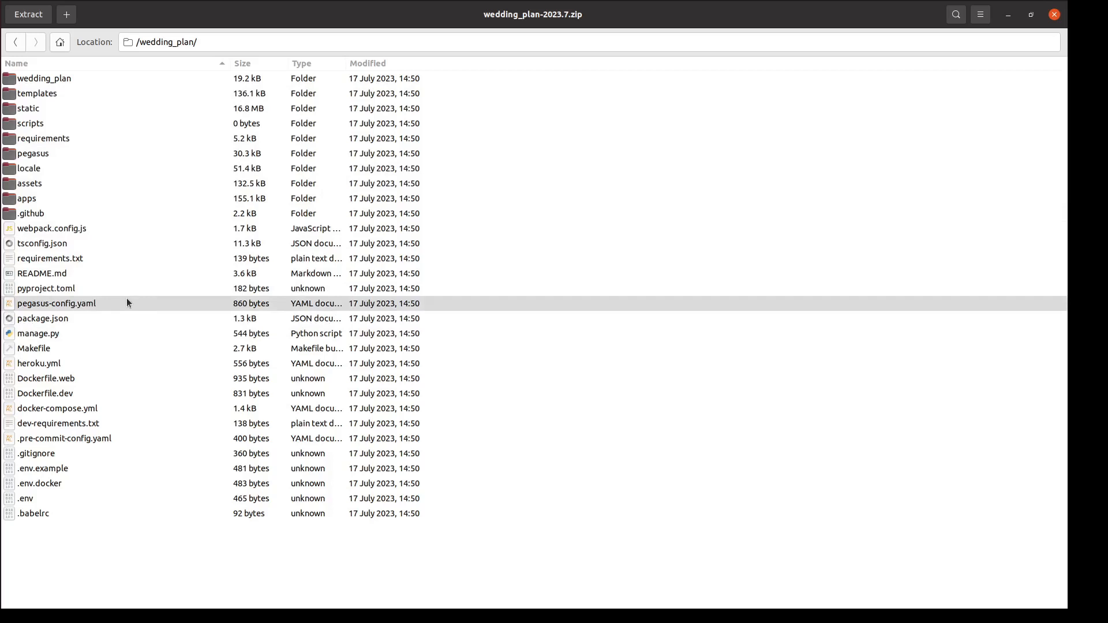
left_click(33, 153)
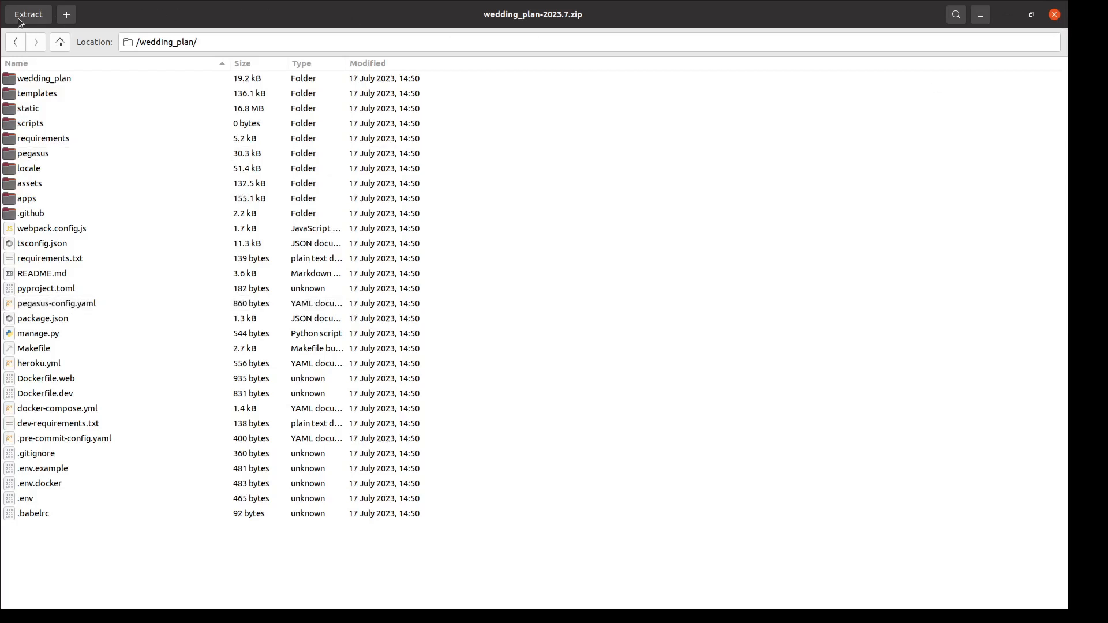
left_click(27, 14)
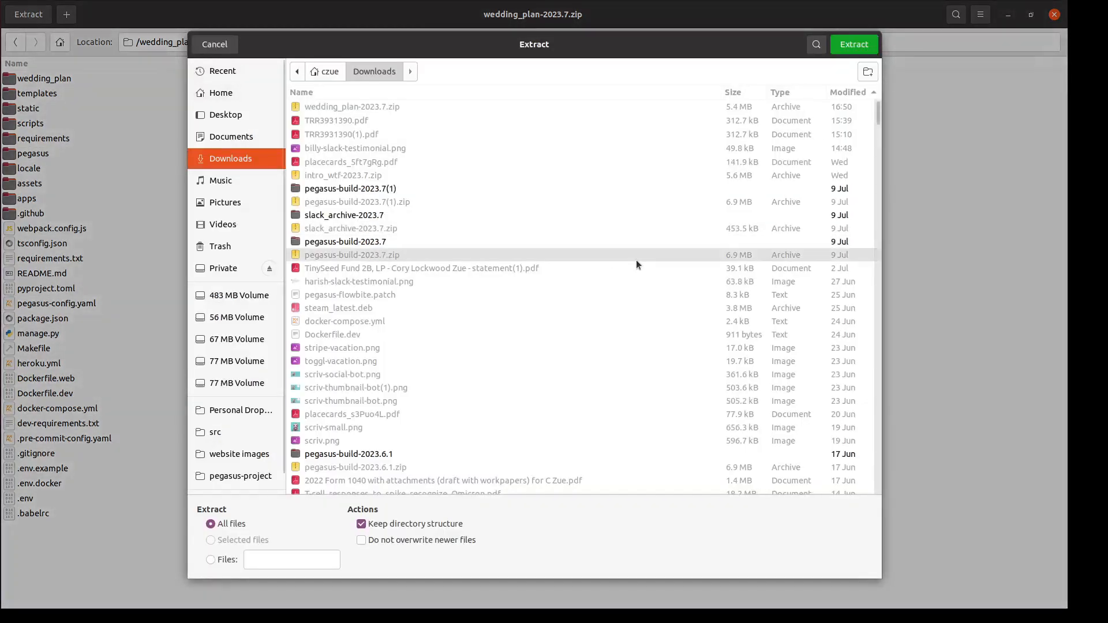
- Extract into Downloads, view the extracted wedding_plan folder, and launch a terminal
left_click(853, 44)
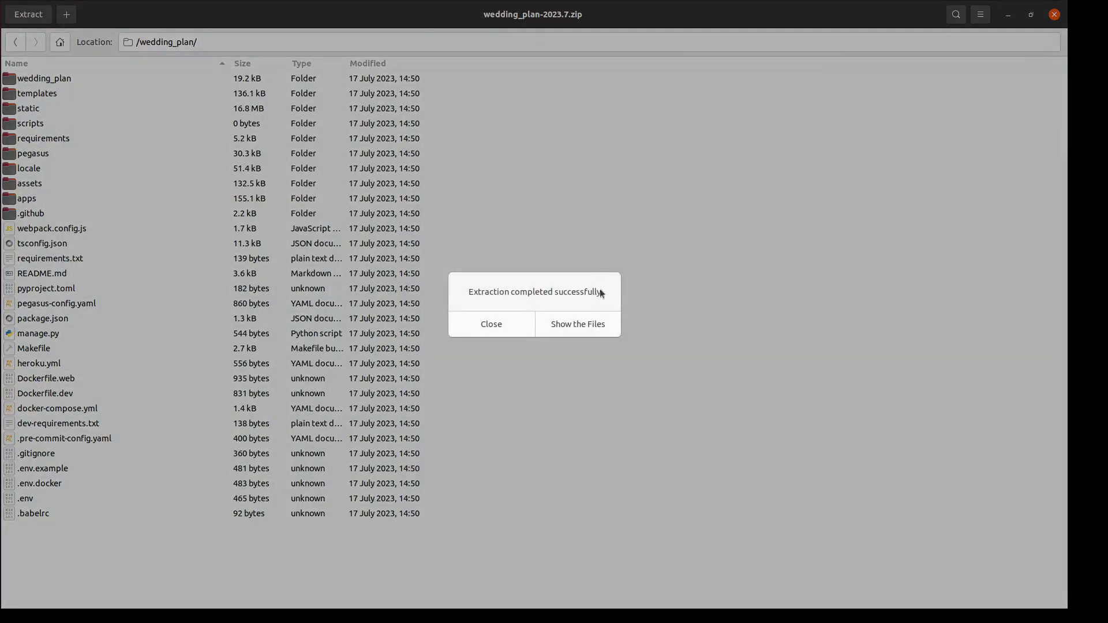
left_click(577, 324)
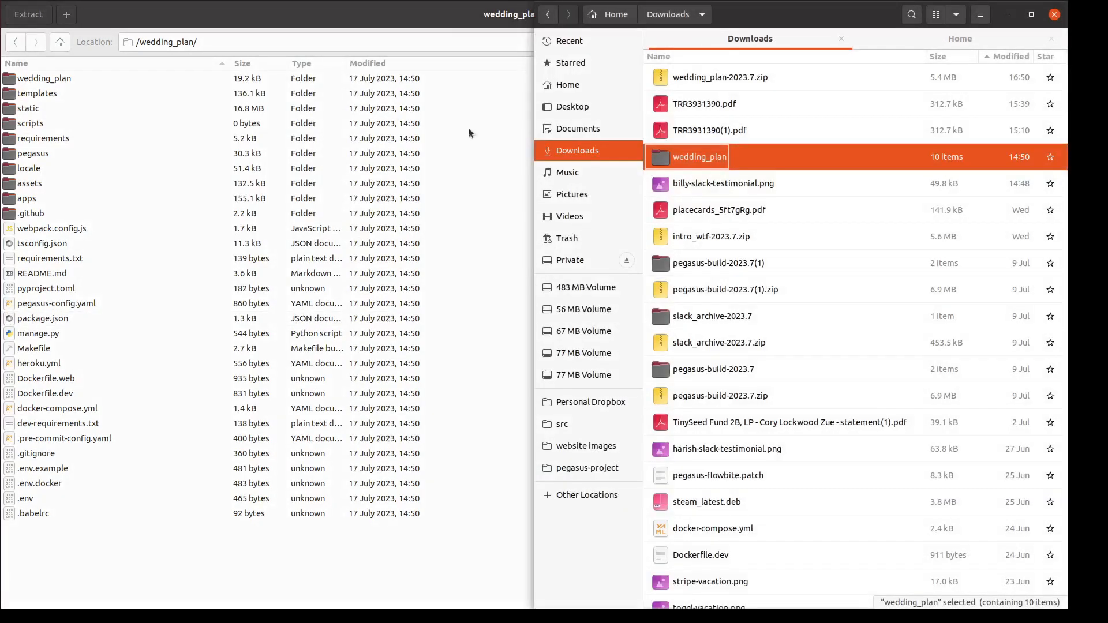
left_click(720, 76)
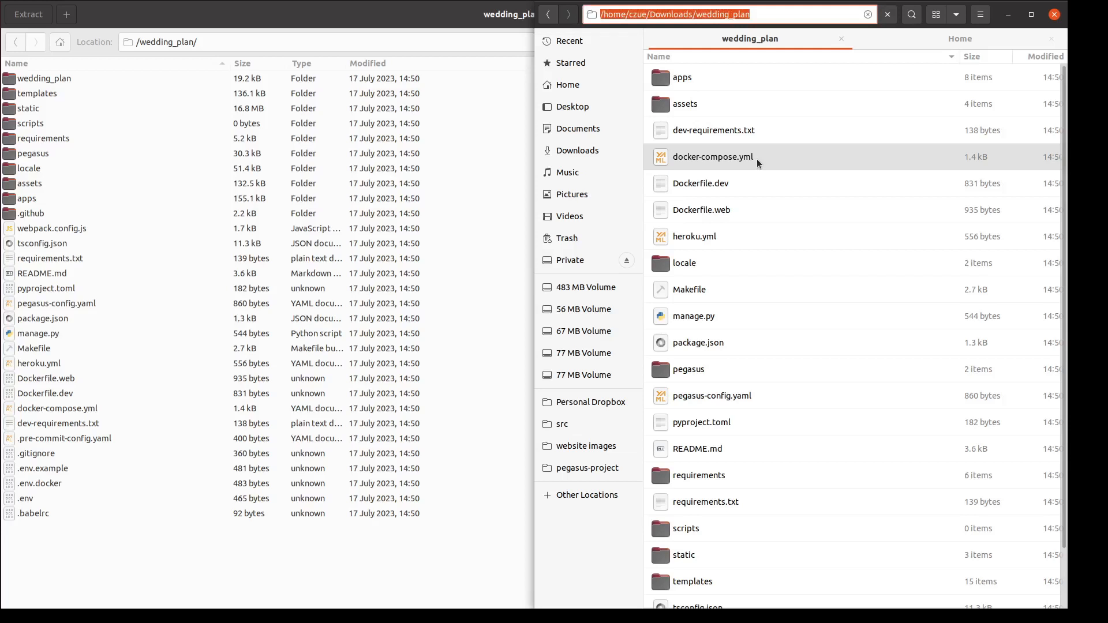
left_click(888, 14)
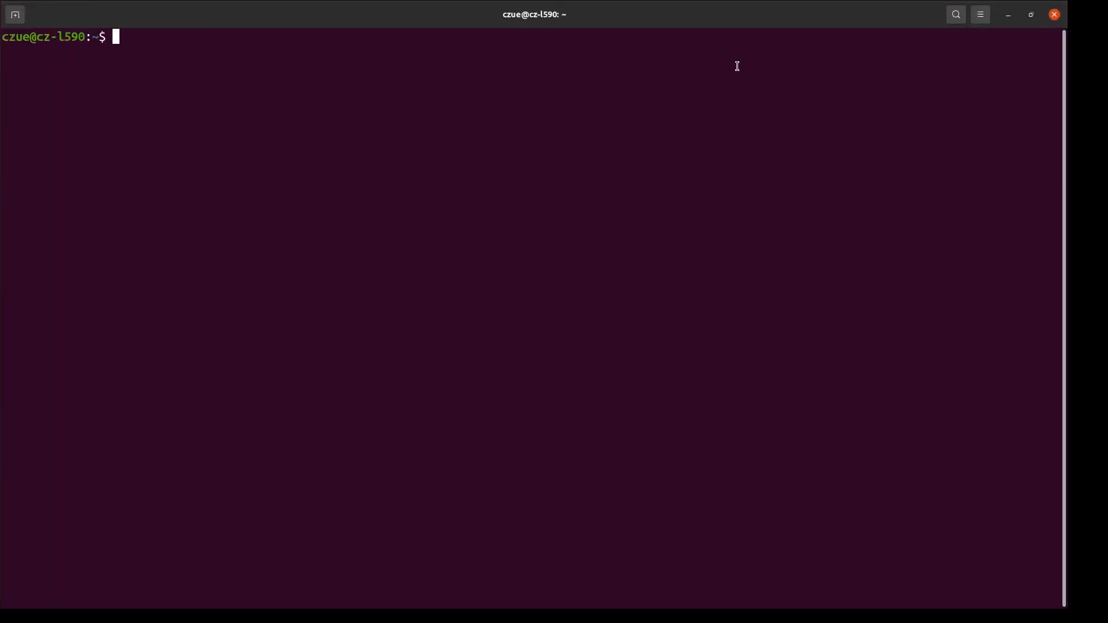
- Run cd /home/czue/Downloads/wedding_plan and make init, then review the applied migrations
type("cd /home/czue/Downloads/wedding_plan")
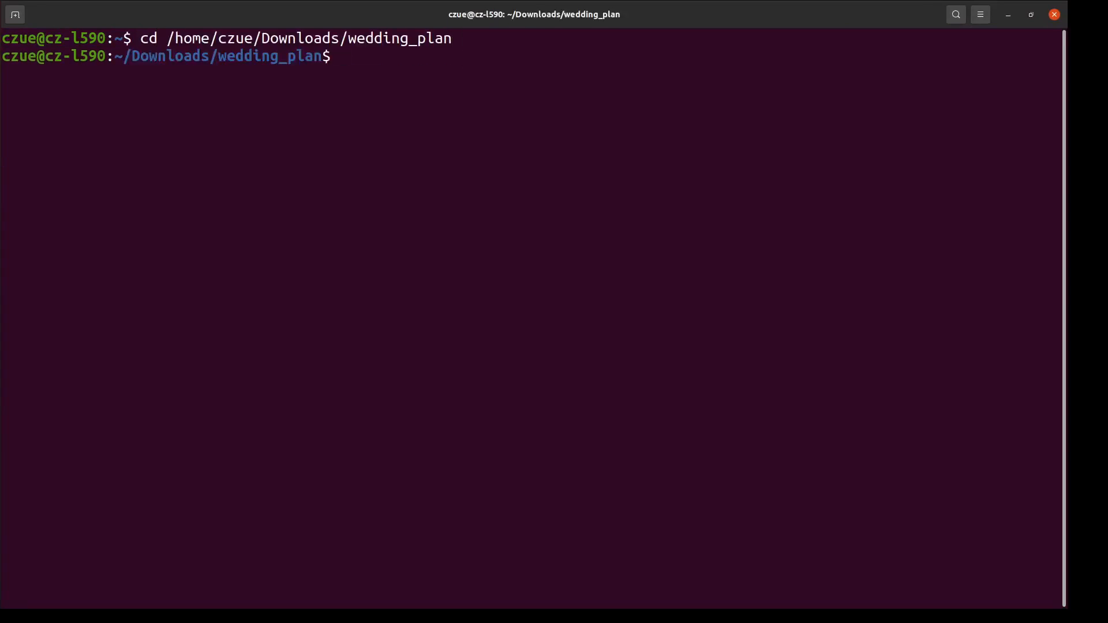
type("make init")
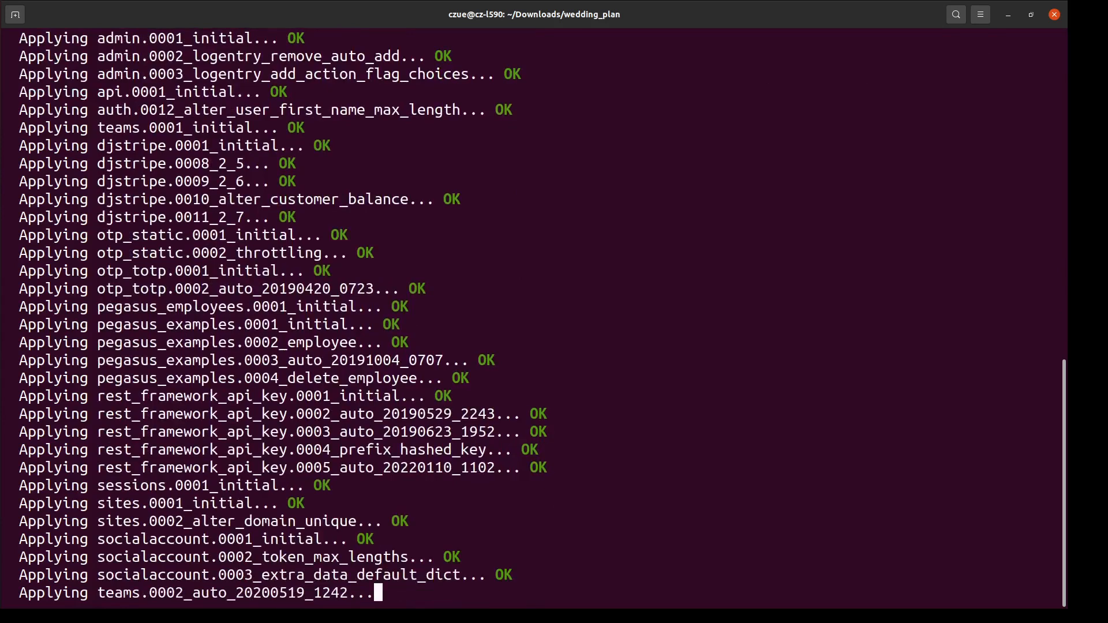
scroll("down", 3)
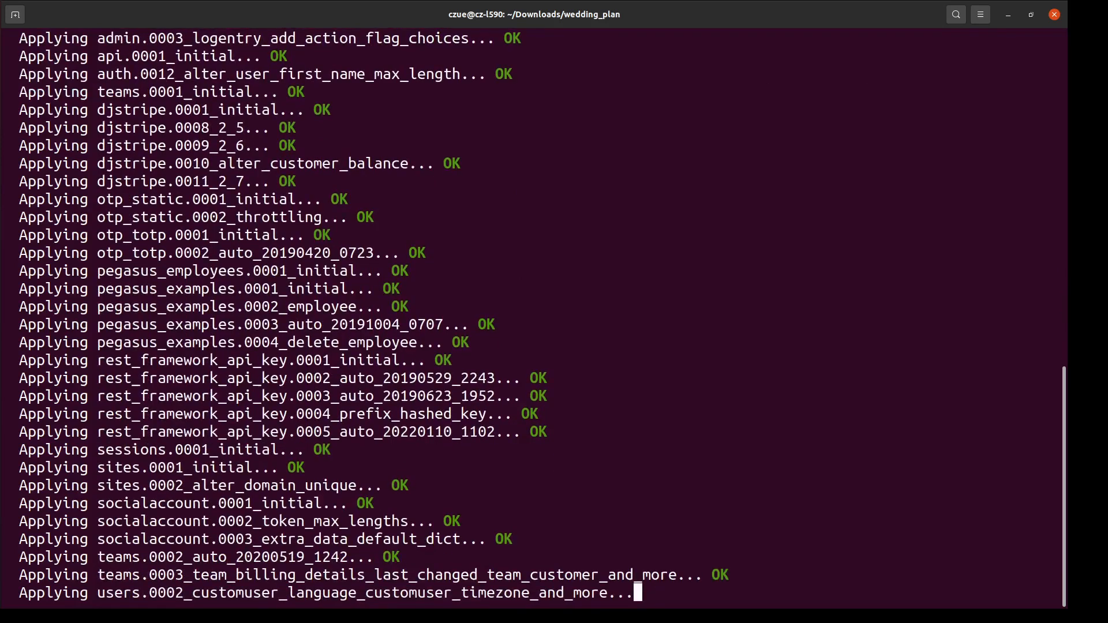
scroll("down", 3)
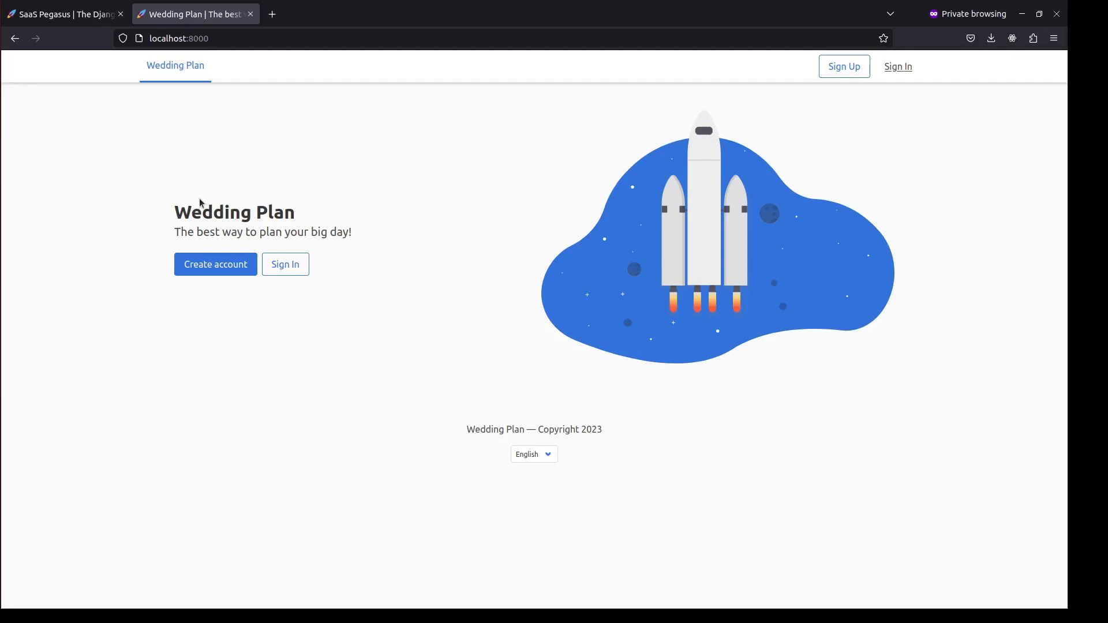
- On localhost:8000, go to the /accounts/signup/ page via Create account
double_click(206, 212)
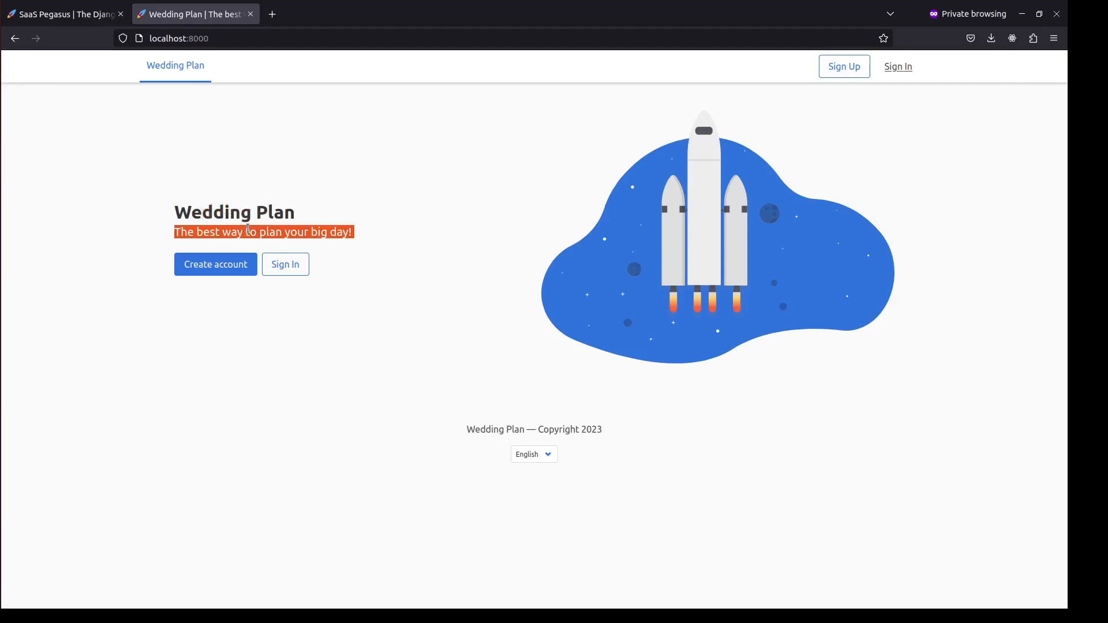
left_click(251, 221)
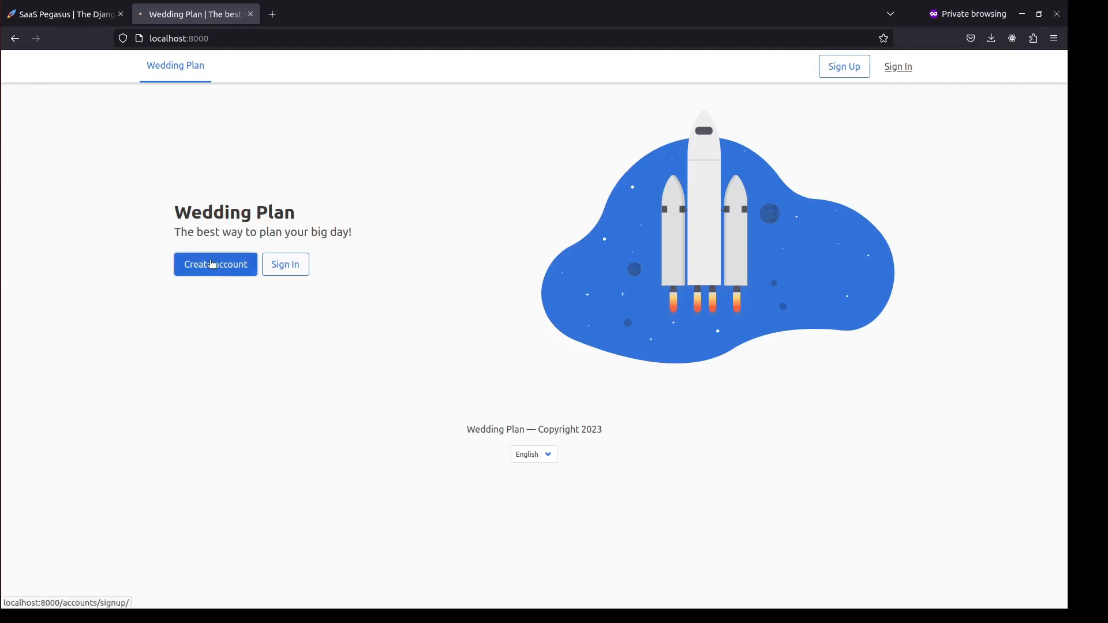
left_click(215, 264)
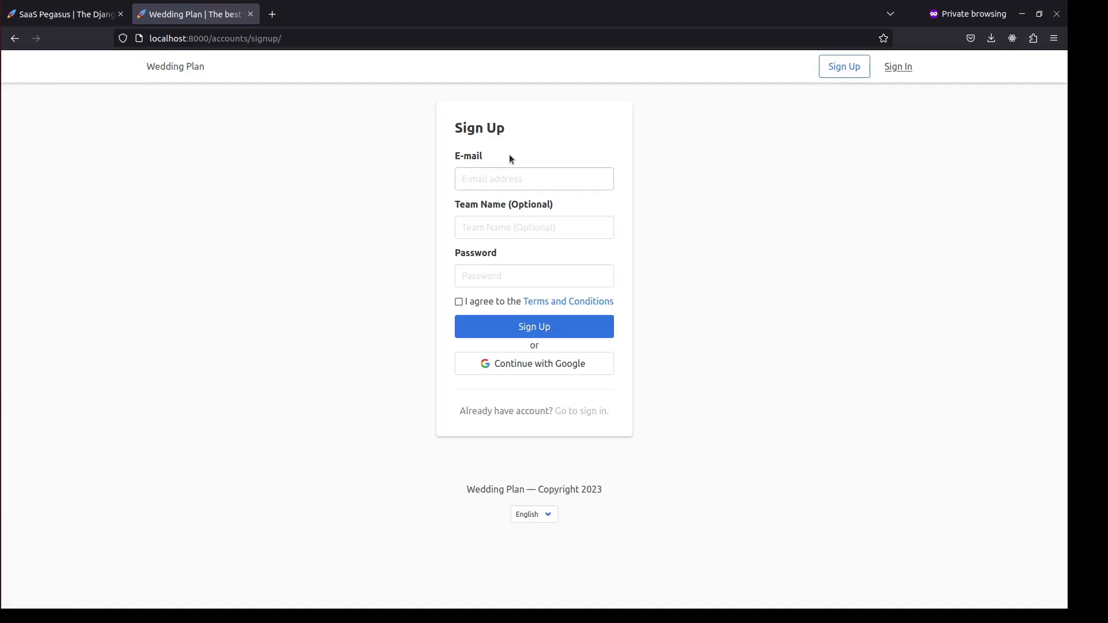
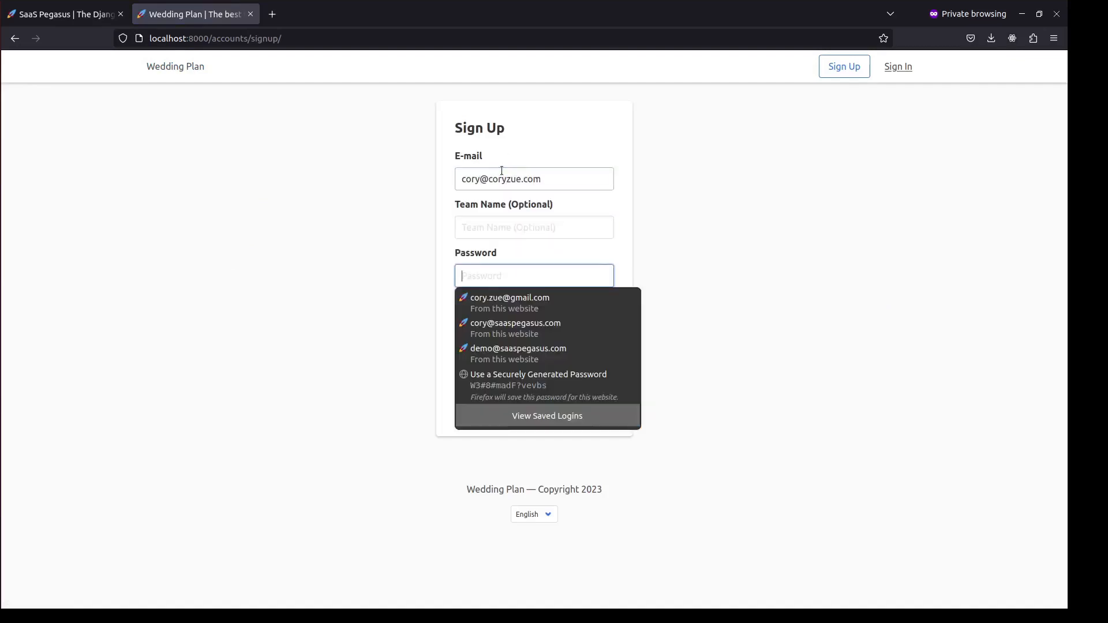
- Sign up with email cory@c…, a Firefox-generated password, and accepted Terms
left_click(514, 324)
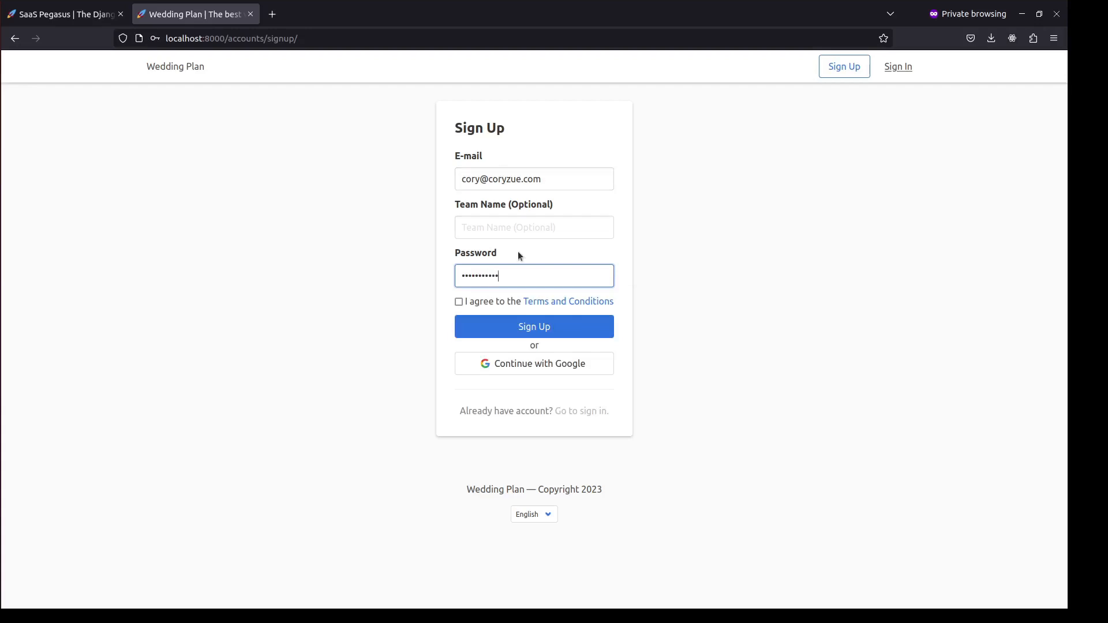
left_click(459, 302)
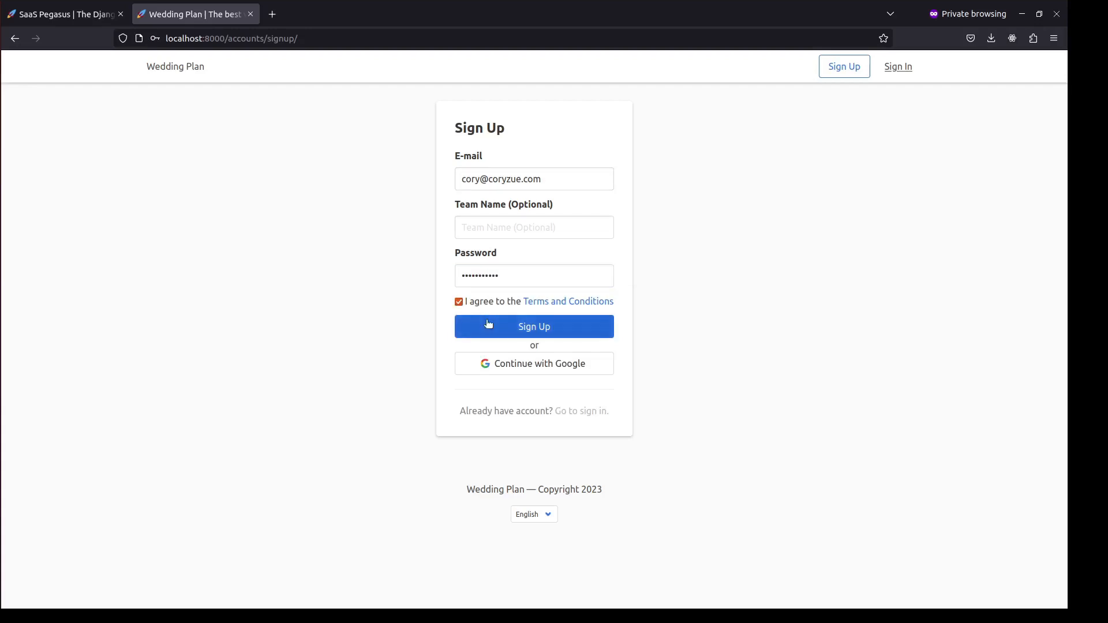
left_click(534, 327)
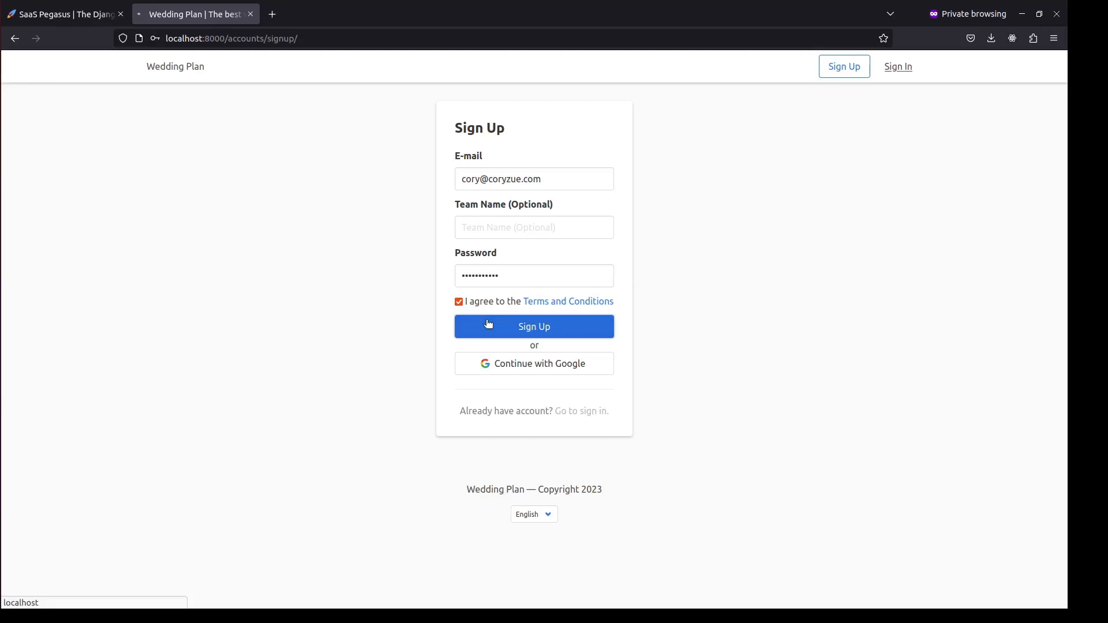
left_click(534, 326)
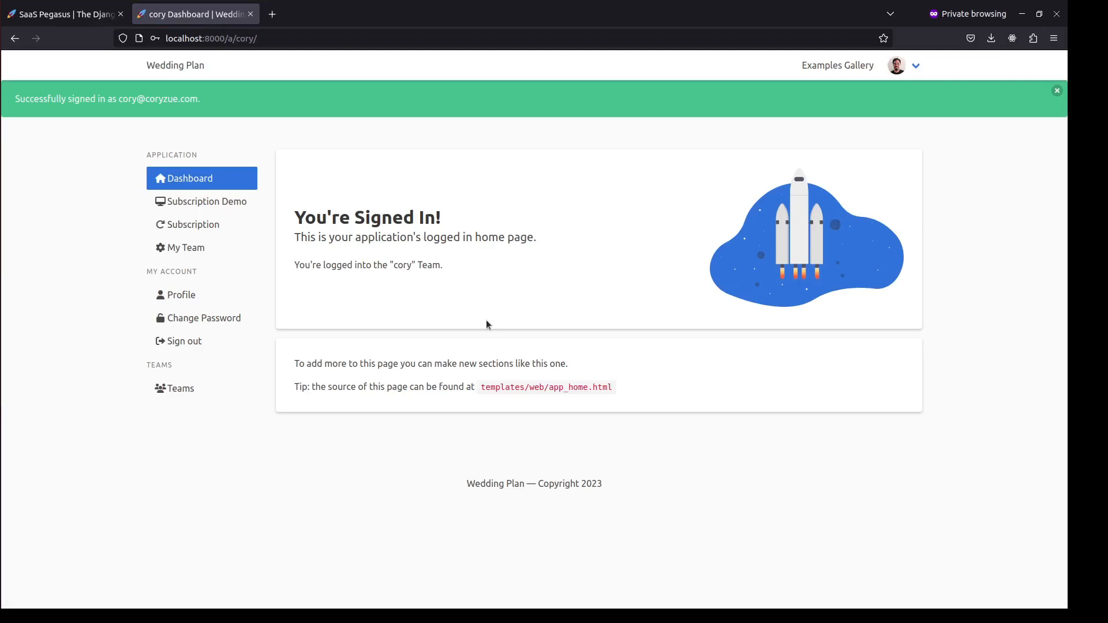
mouse_move(190, 197)
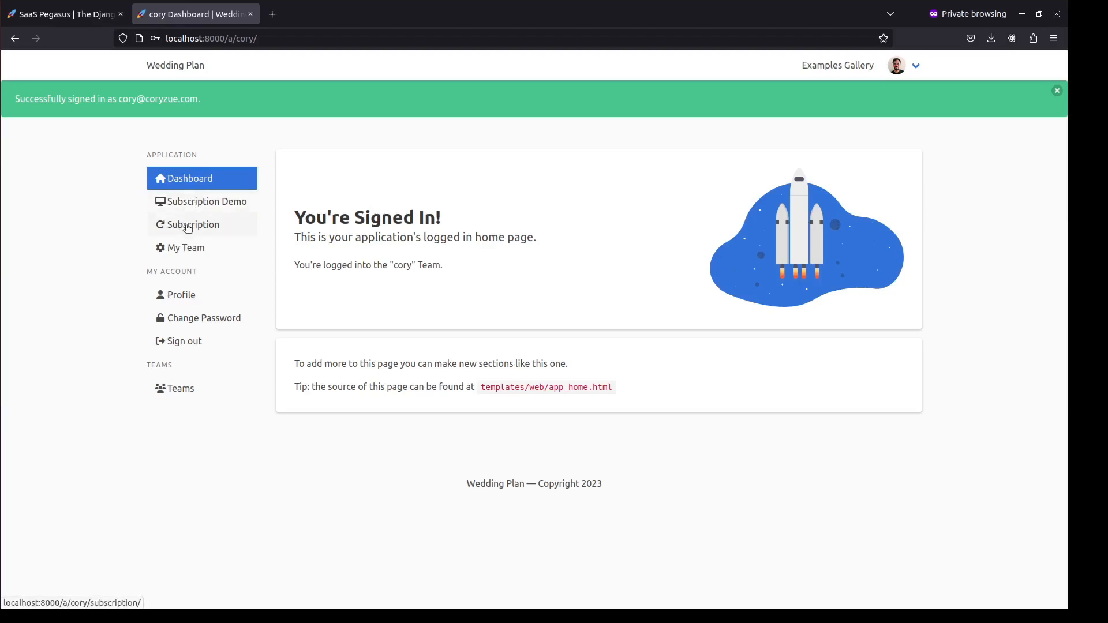
mouse_move(188, 227)
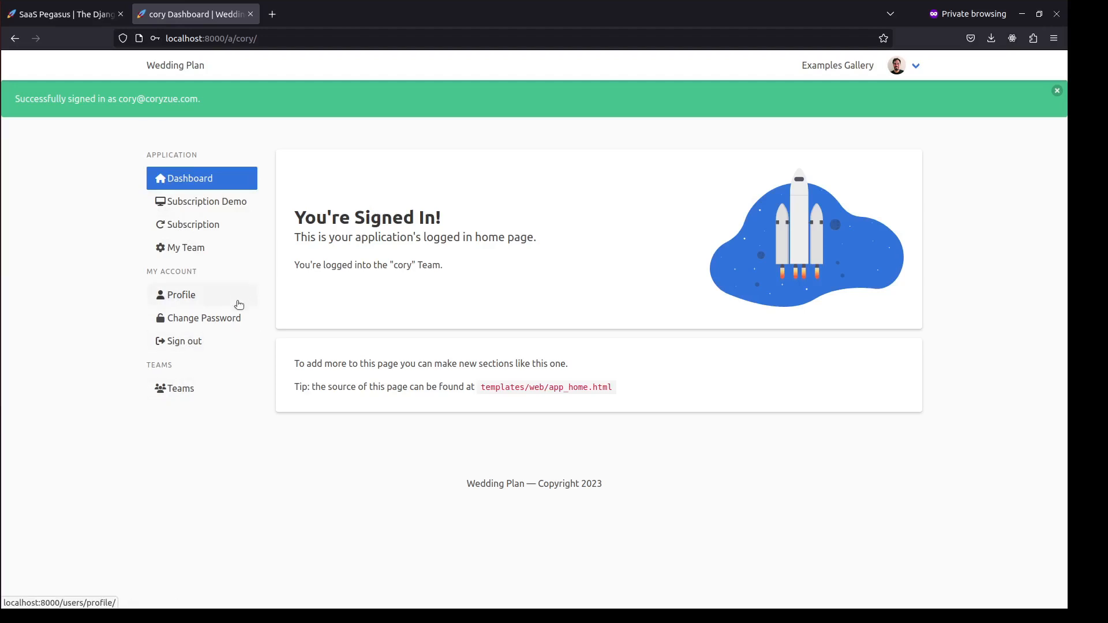
mouse_move(205, 317)
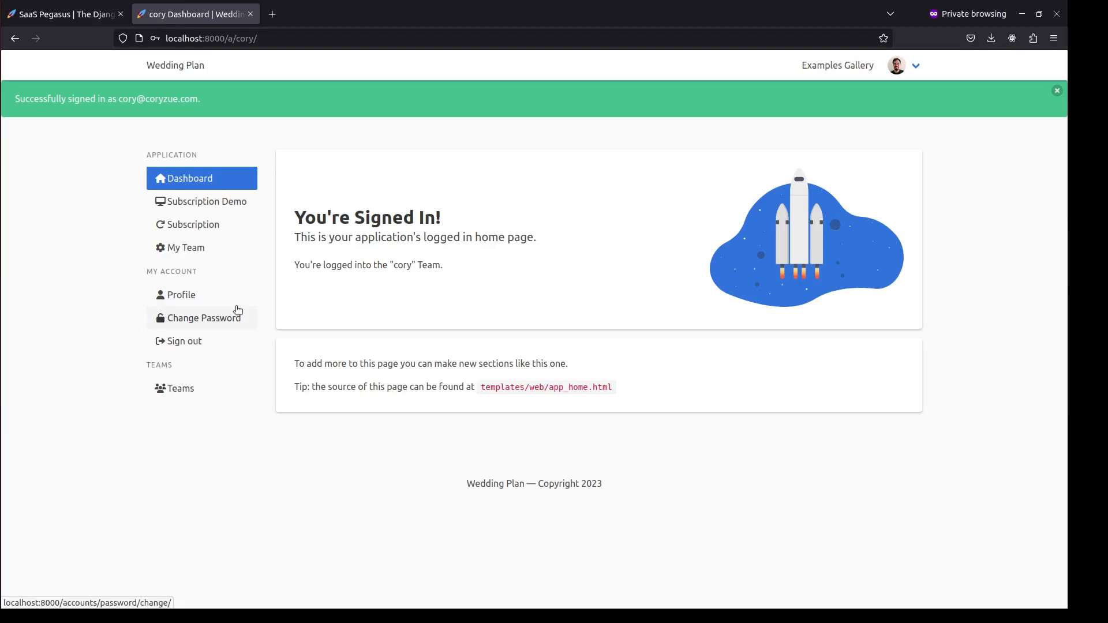